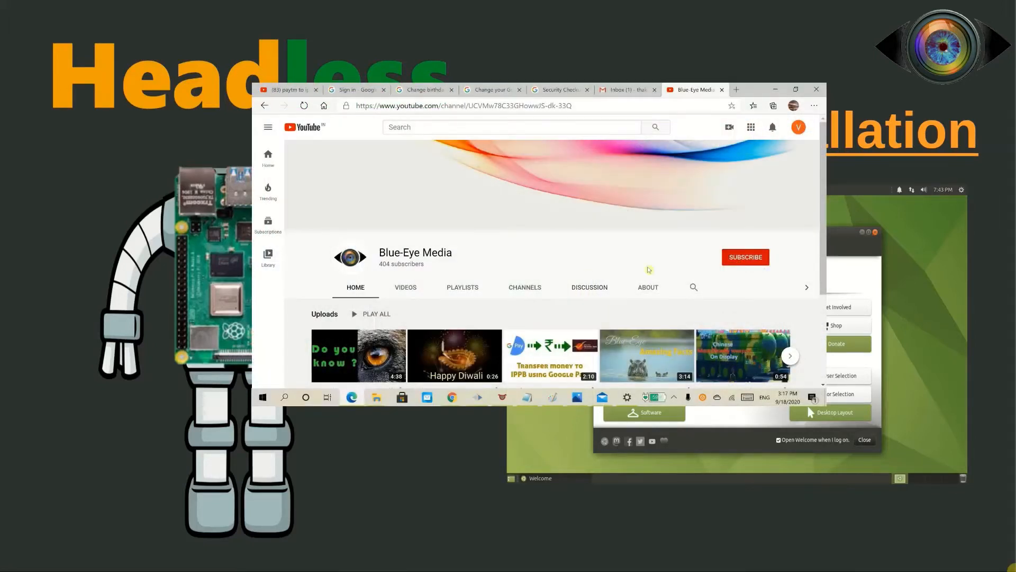
Subscribe to the Blue-Eye Media channel and turn on its notification bell.
click(744, 256)
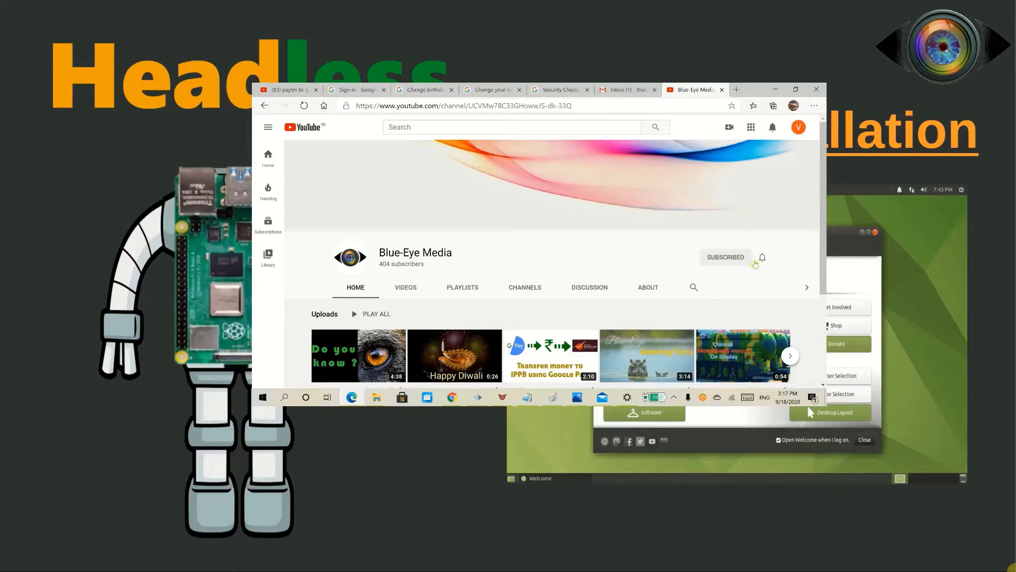
click(762, 257)
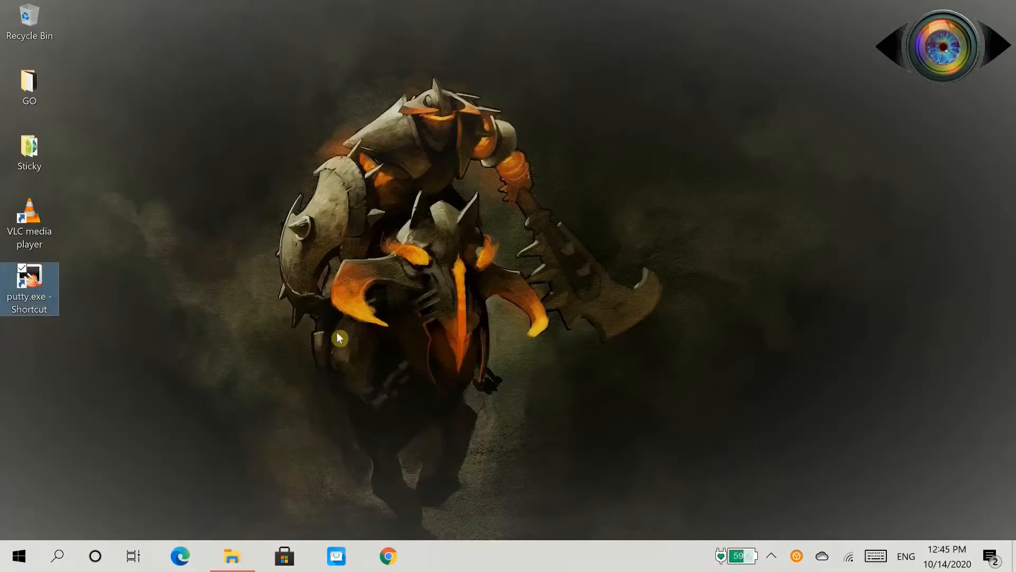
Launch PuTTY and log in to the Raspberry Pi over SSH as pi.
double_click(29, 288)
text(192.168.225.23)
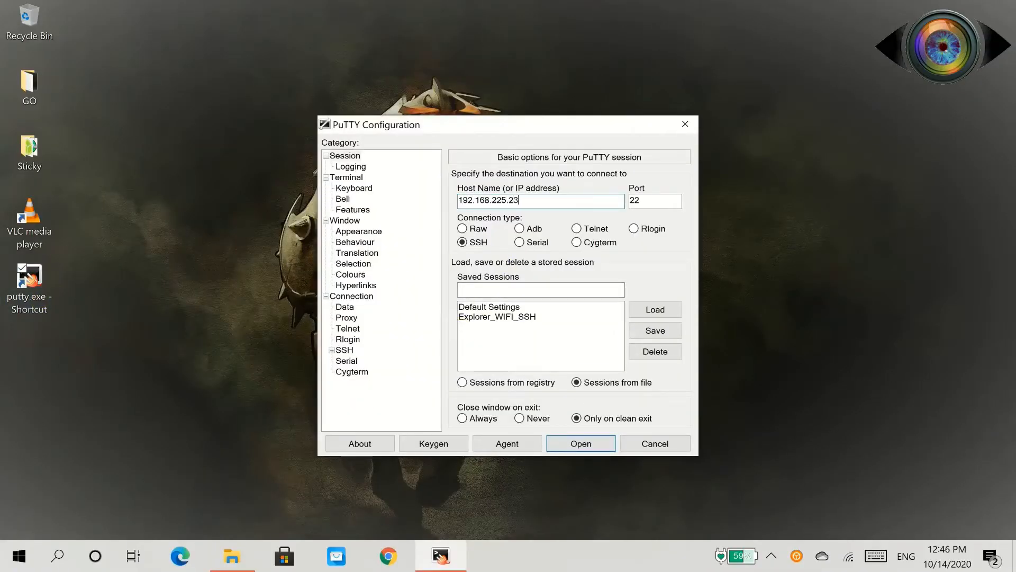
click(579, 443)
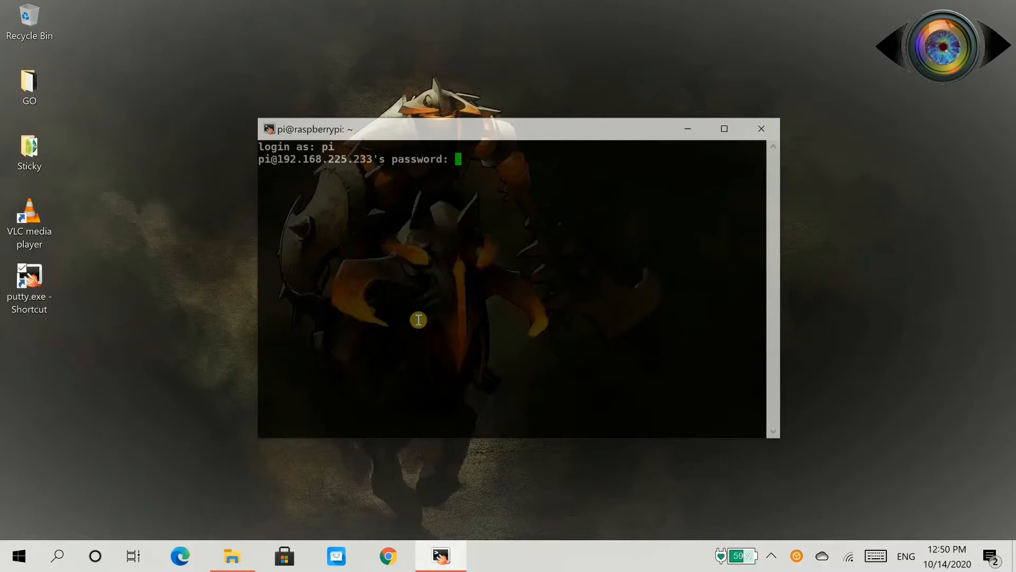
key(Return)
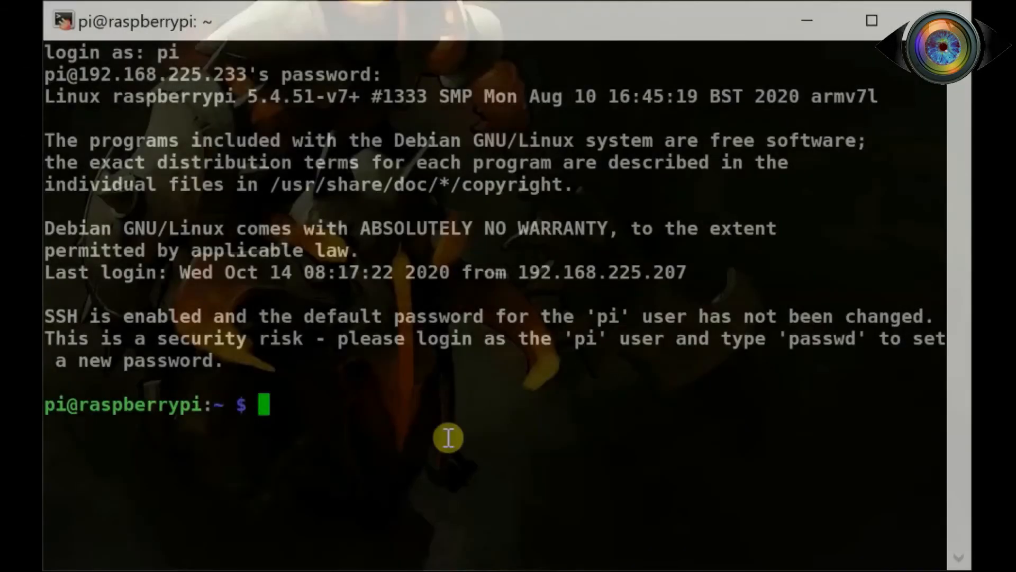
Bring the Pi's packages up to date with sudo apt update and sudo apt upgrade.
text(sudo)
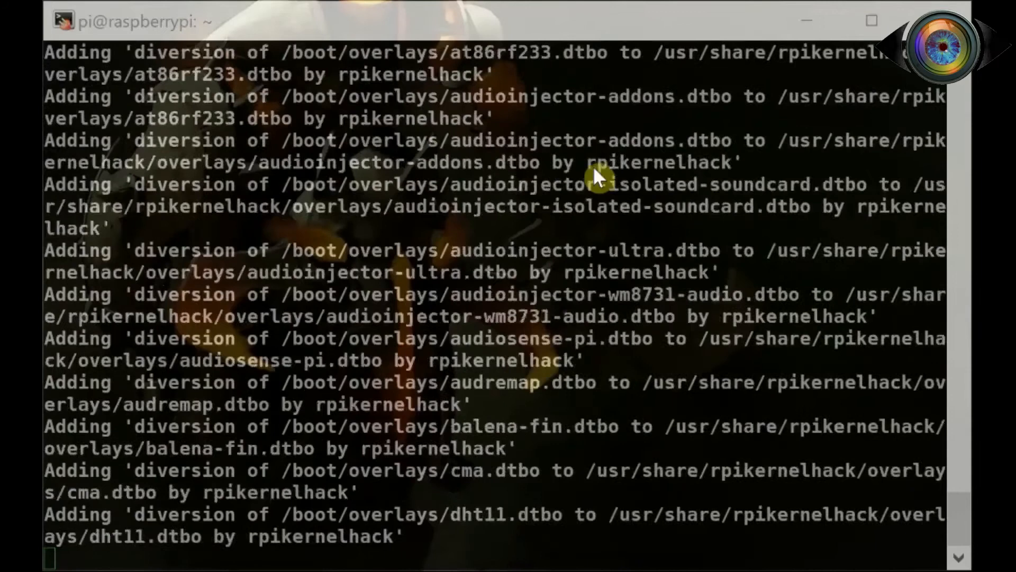
scroll(down, 3)
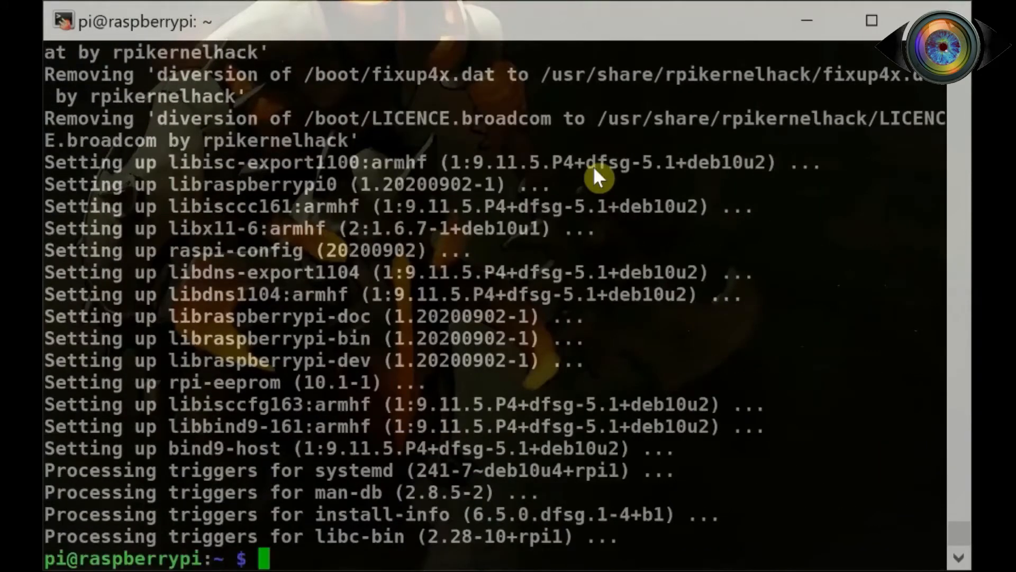
text(cl)
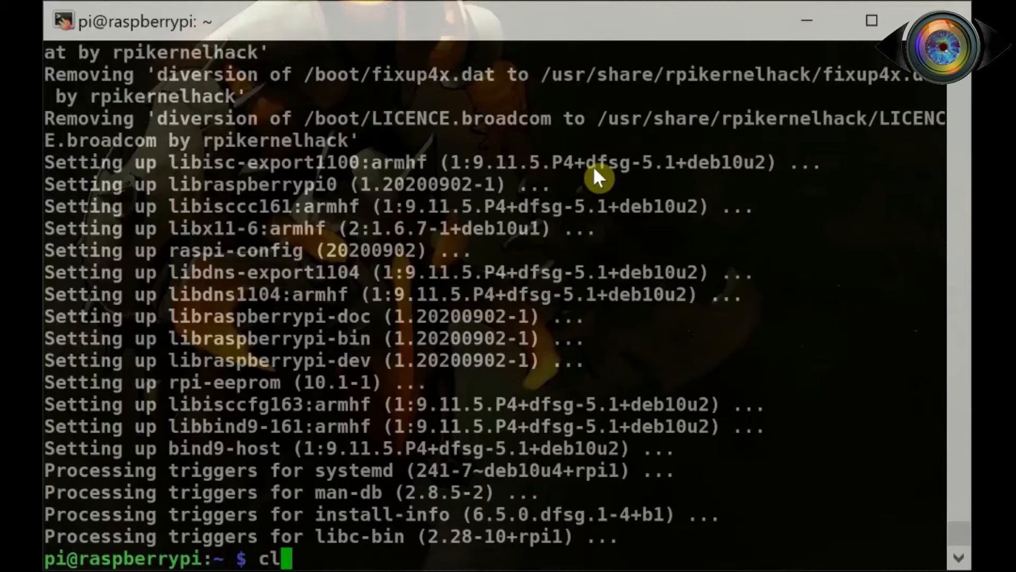
Clear the terminal and reboot the Raspberry Pi with sudo reboot.
key(Return)
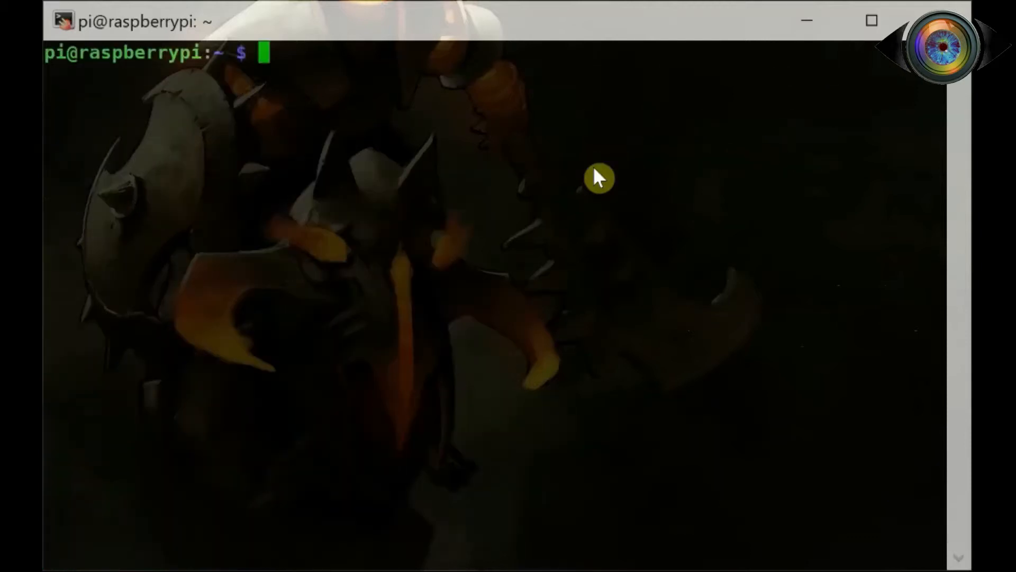
text(sudo)
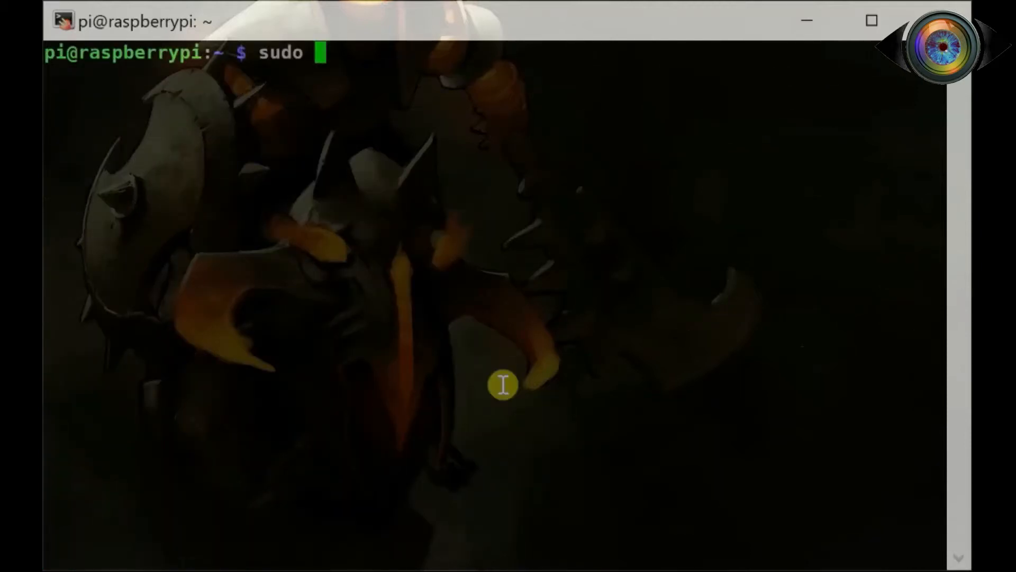
text(reboot)
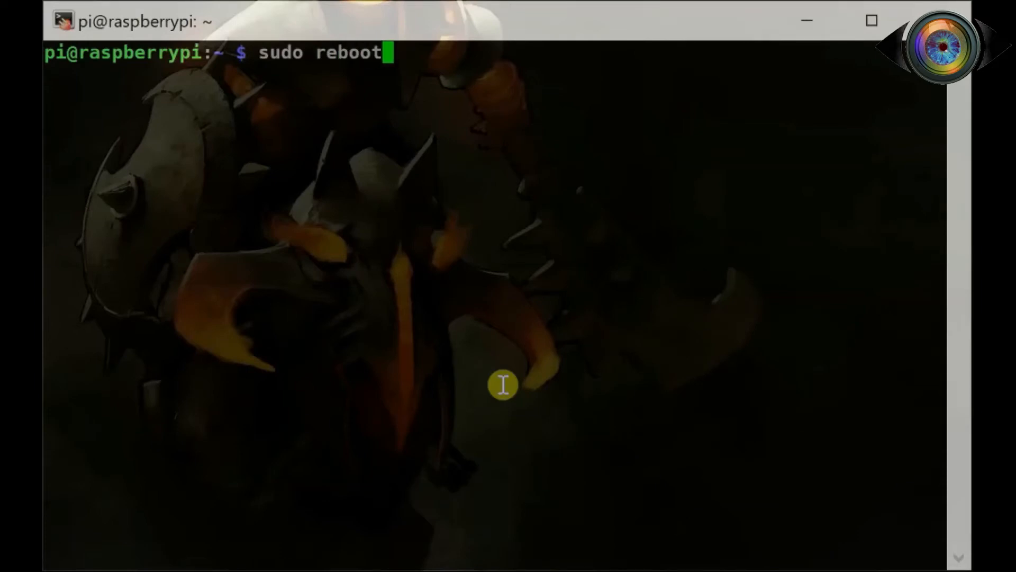
key(Return)
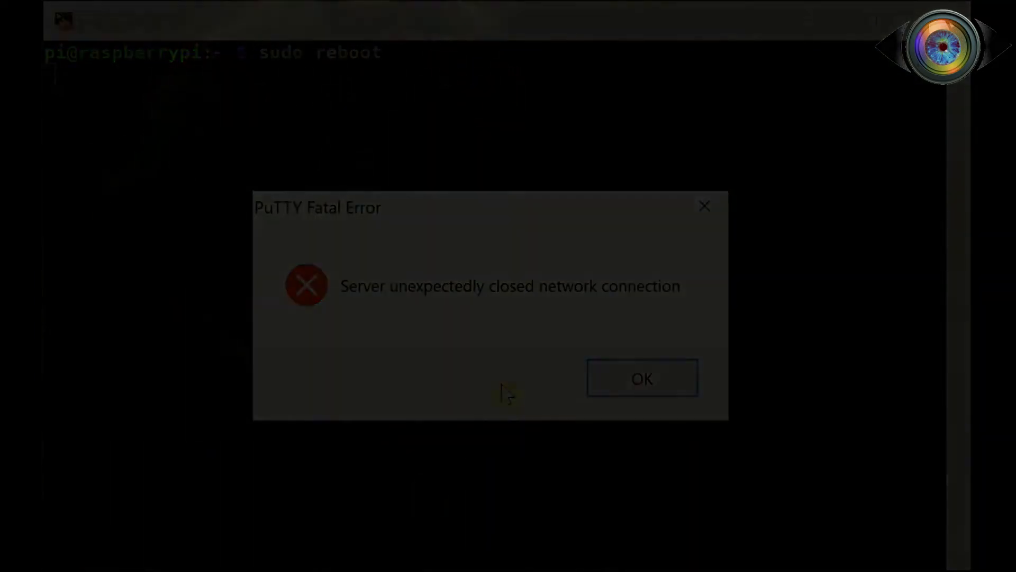
Dismiss the lost-connection error and log back in to the Pi over SSH.
click(641, 378)
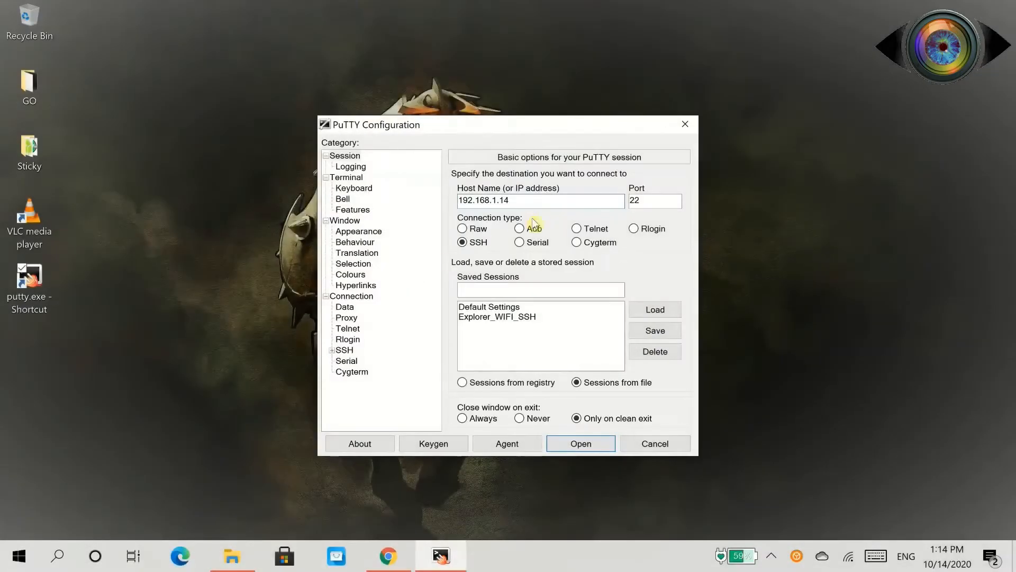
click(579, 444)
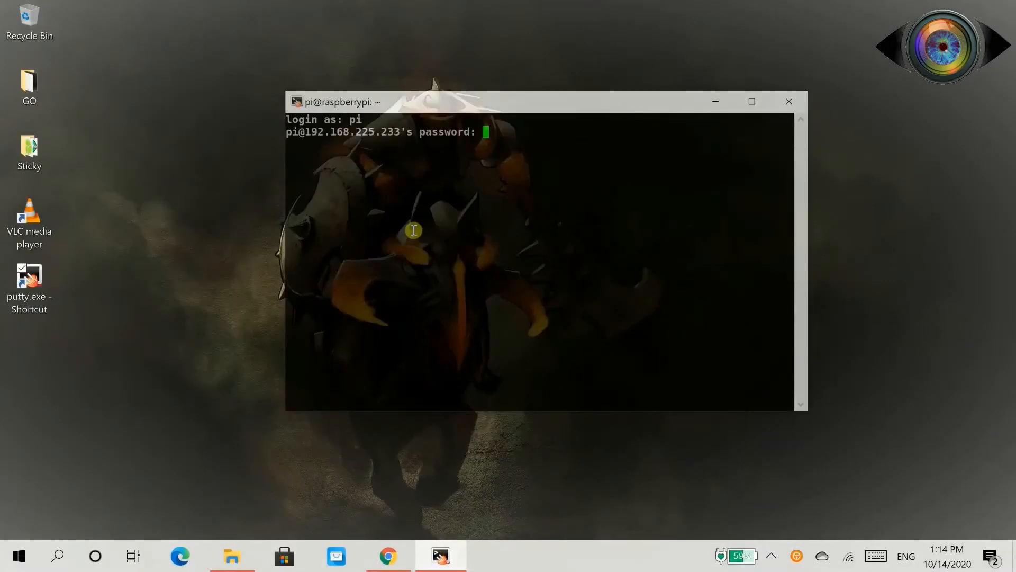
key(Return)
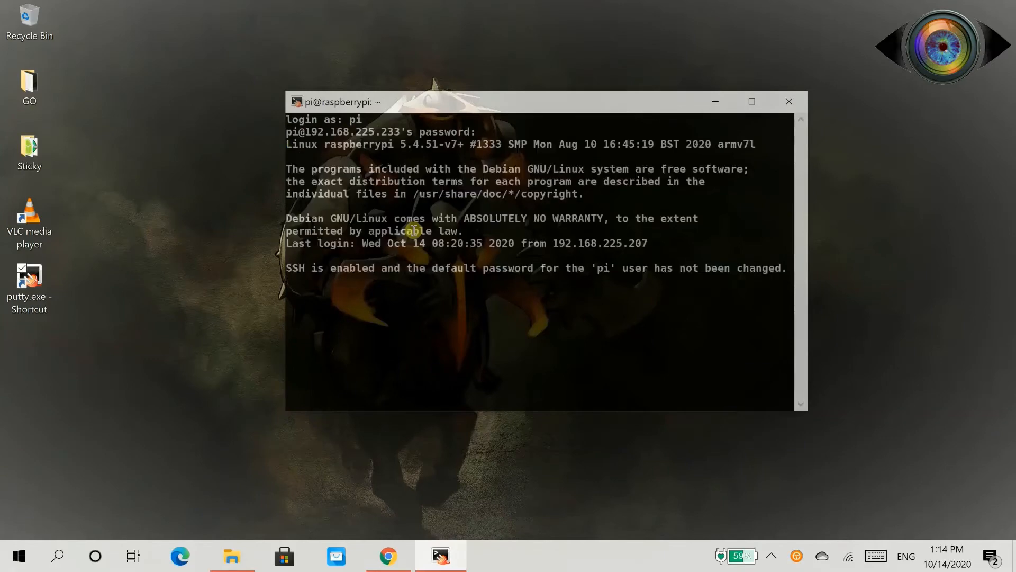
Install xserver-xorg with sudo apt install after a mistyped apt-get attempt fails, then clear the screen.
click(752, 101)
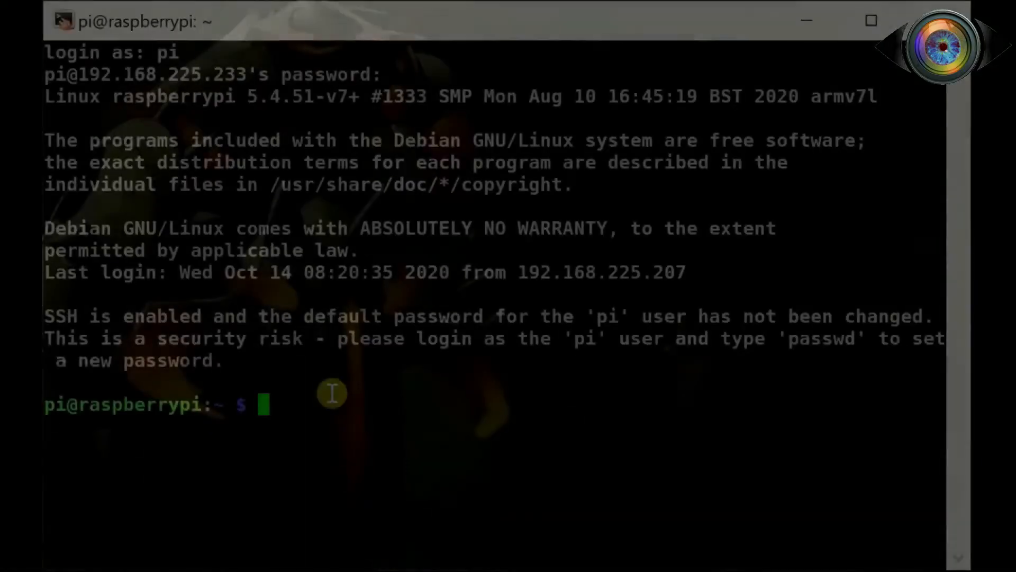
text(sudo apt-get x)
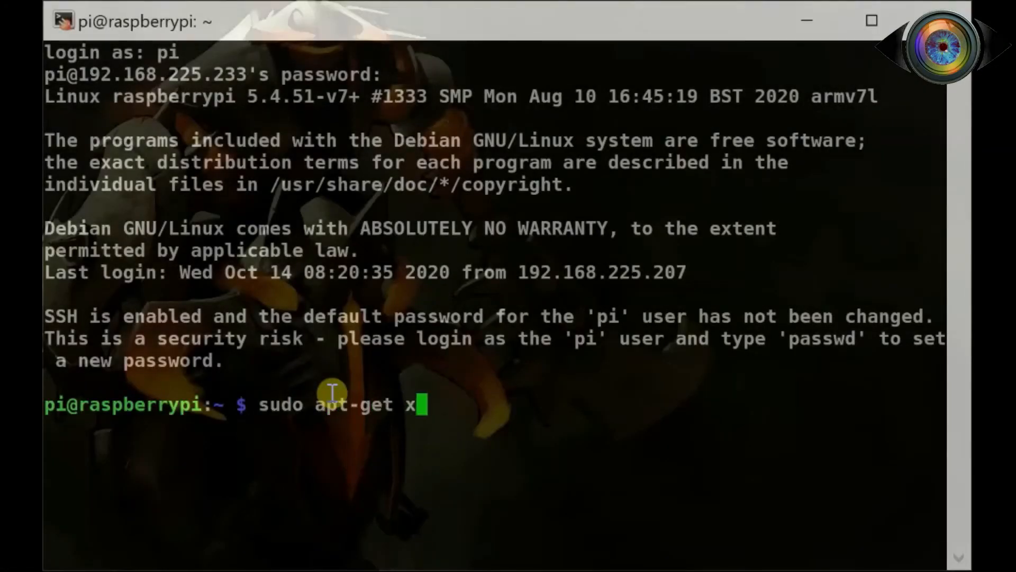
key(Return)
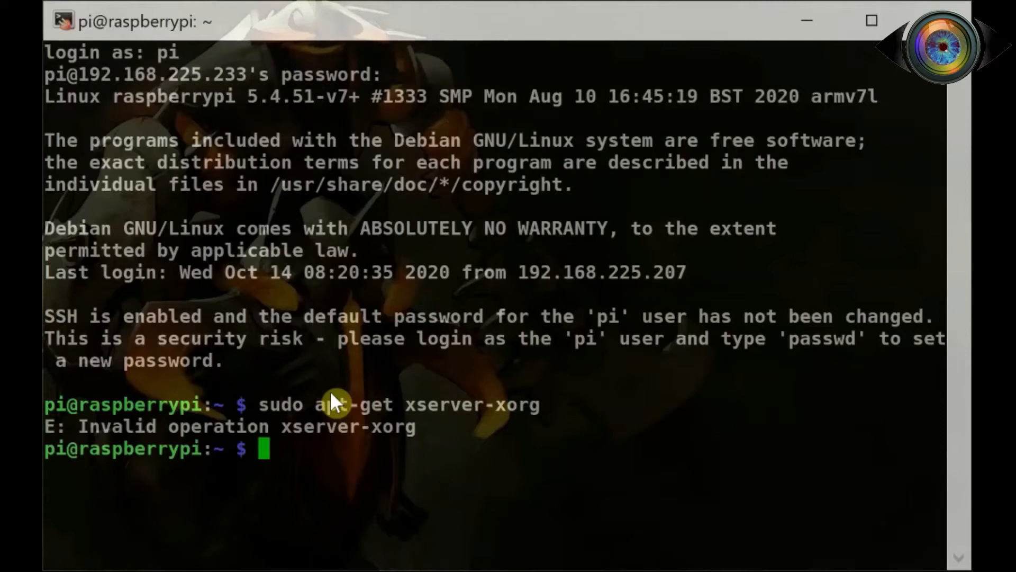
text(sudo apt install x)
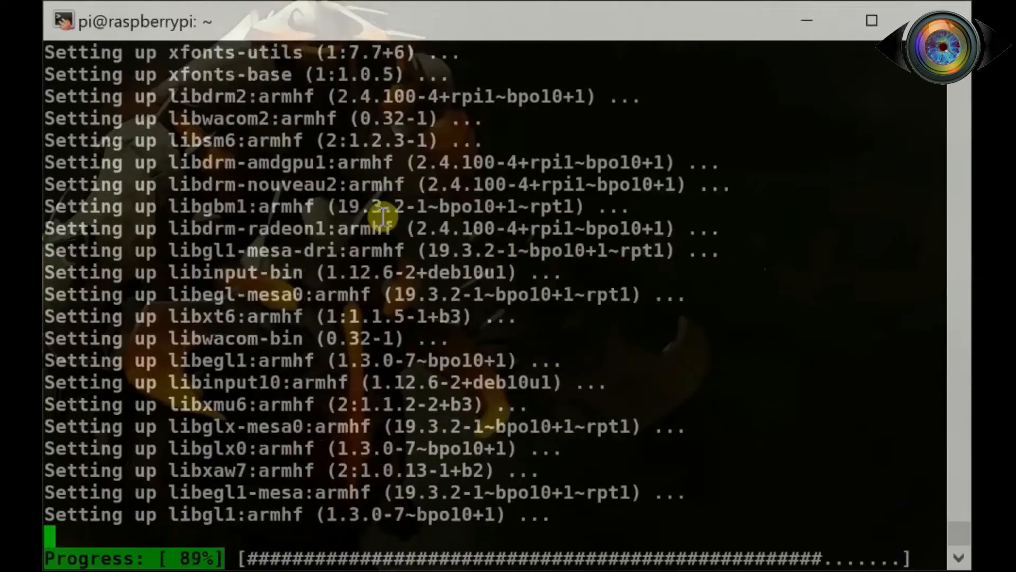
text(cl)
text(sudo)
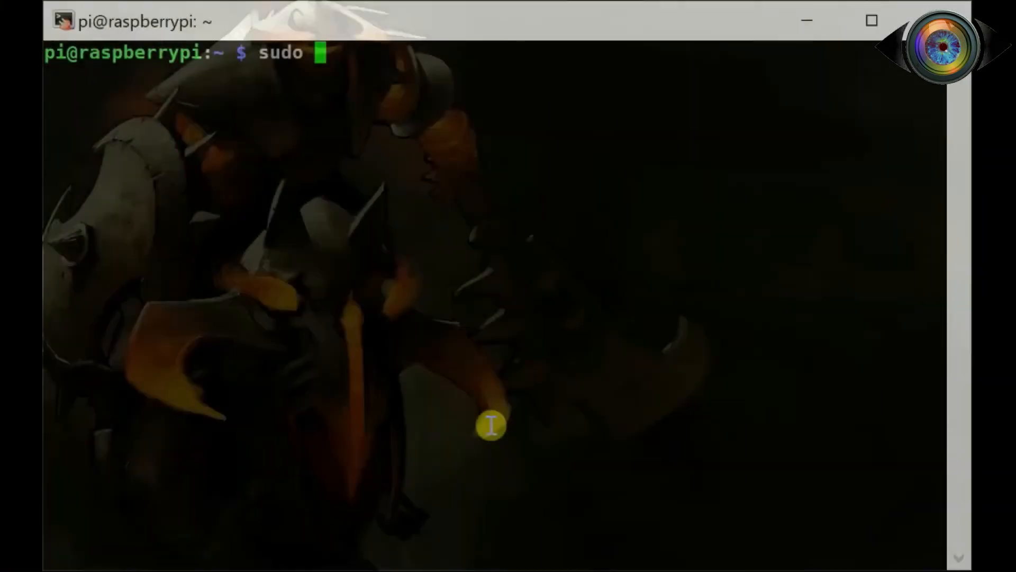
Install mate-desktop-environment on the Pi with sudo apt install.
text(apt install m)
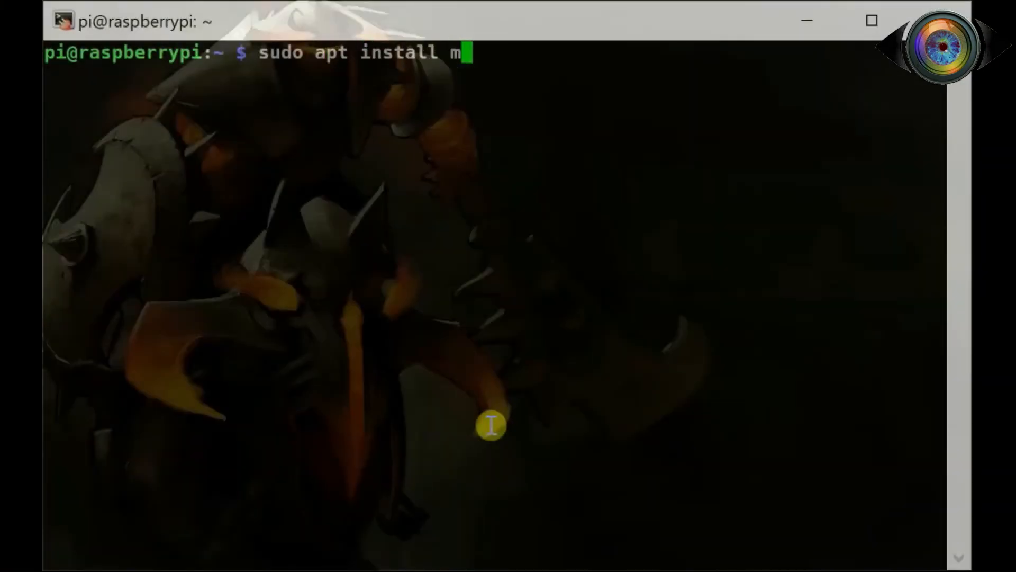
text(ate-desktop-en)
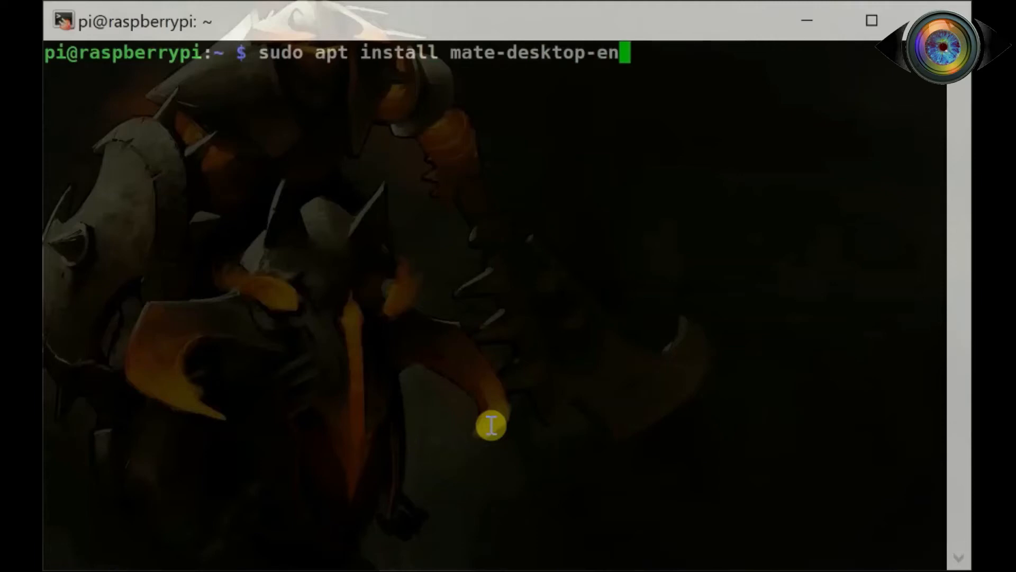
text(vironment-t)
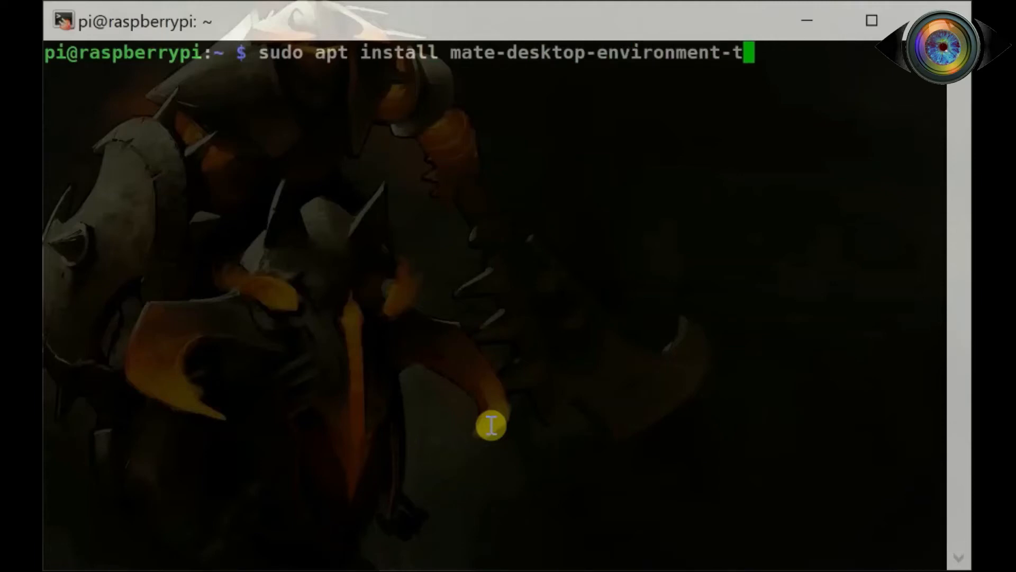
key(Return)
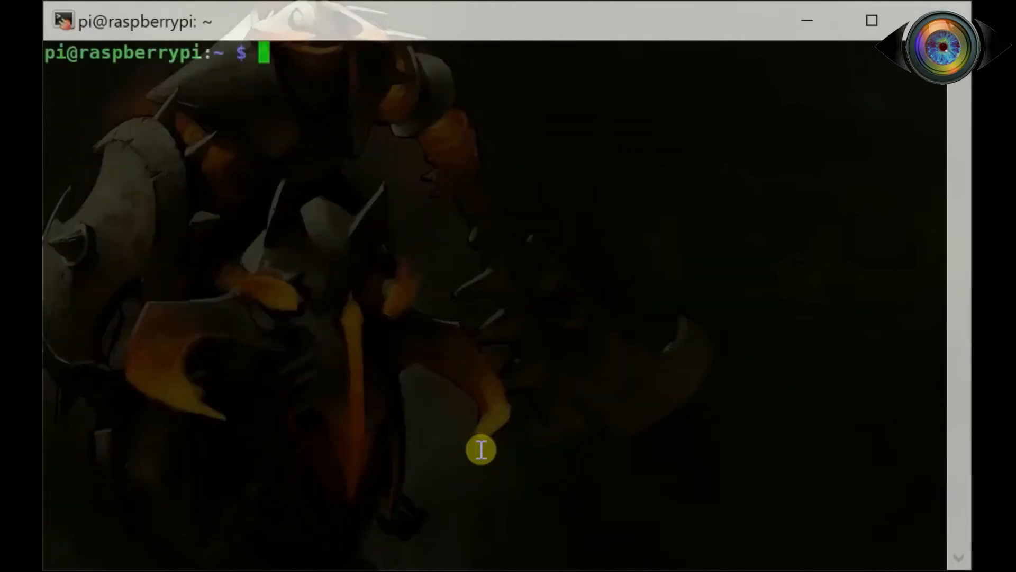
Install the lightdm display manager with sudo apt install, agreeing to its extra packages.
text(sudo ap)
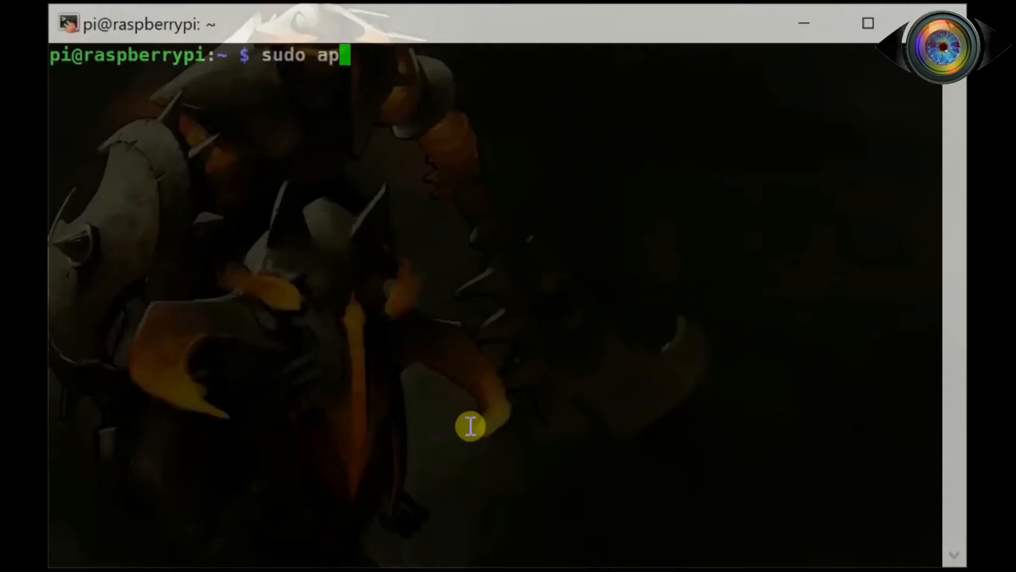
text(t install)
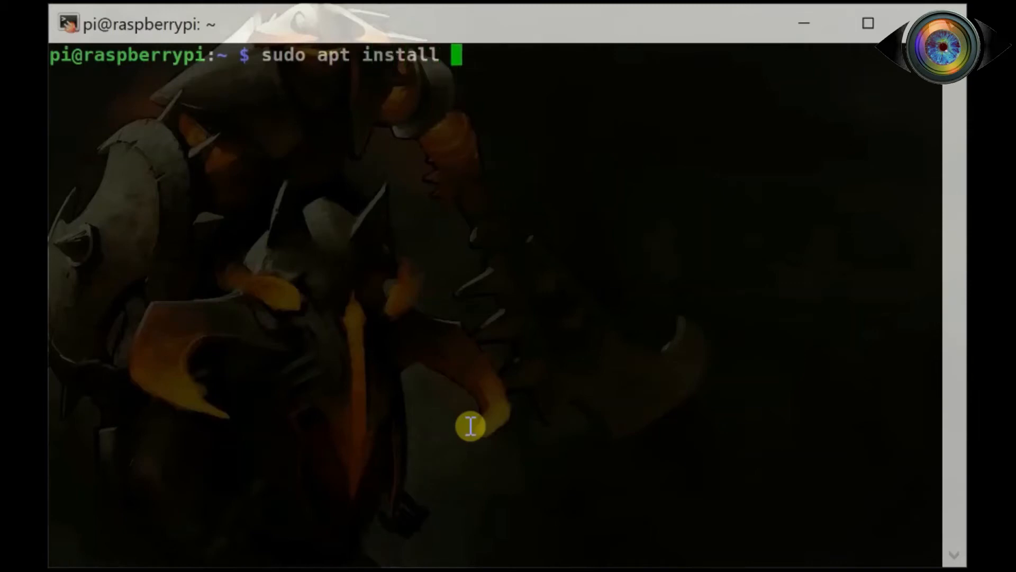
text(ligh)
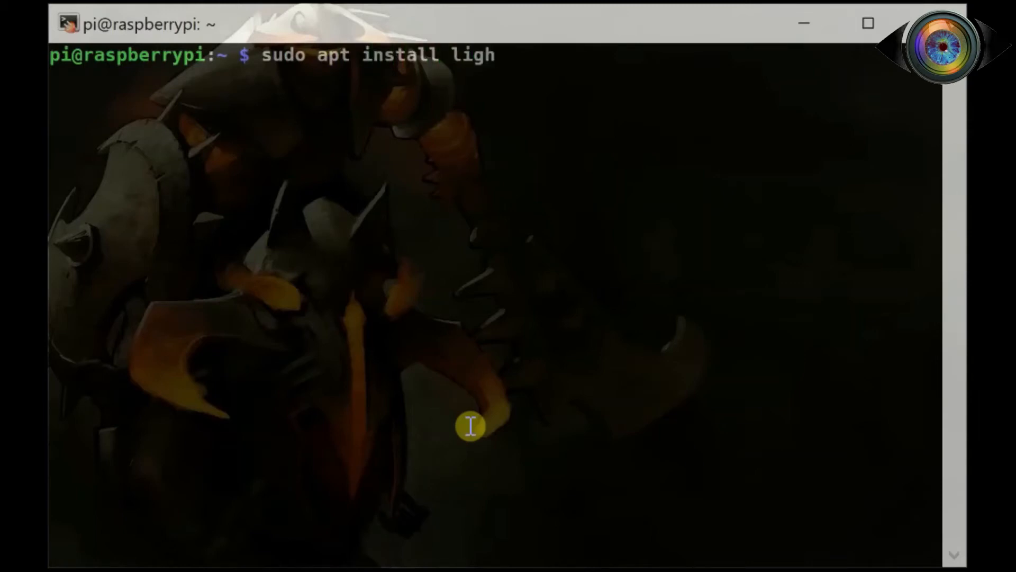
text(tdm)
text(Y)
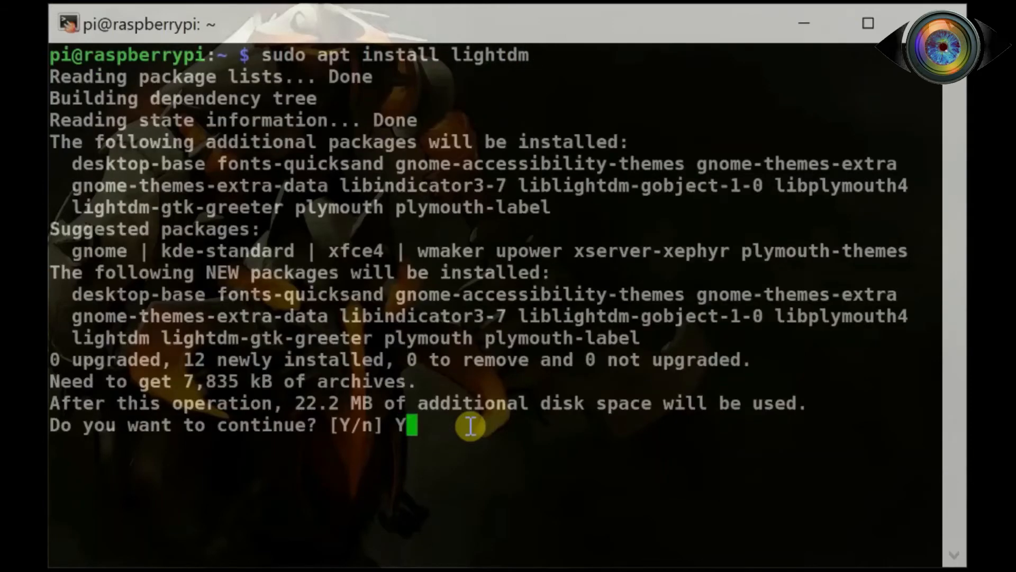
key(Return)
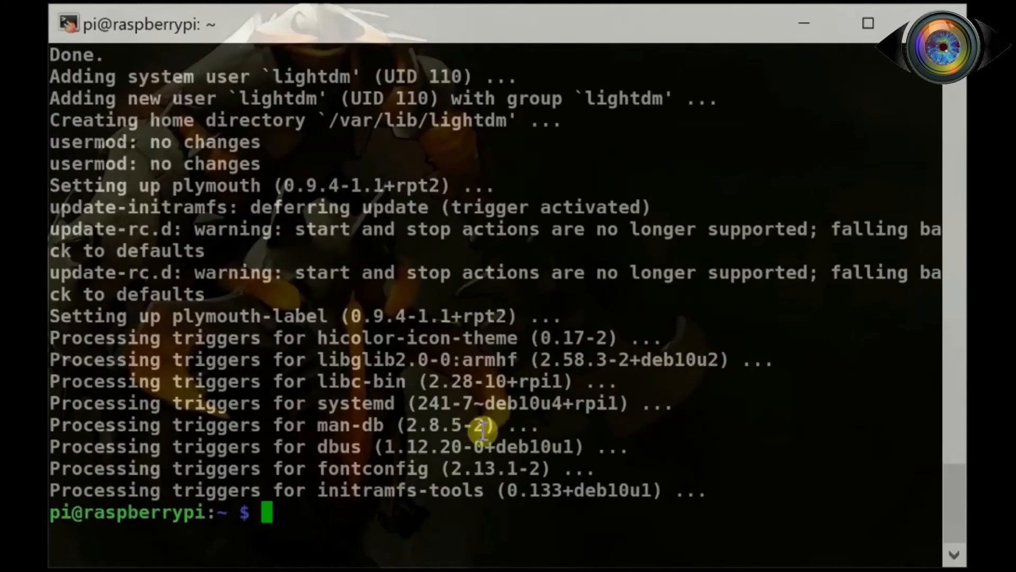
text(clear)
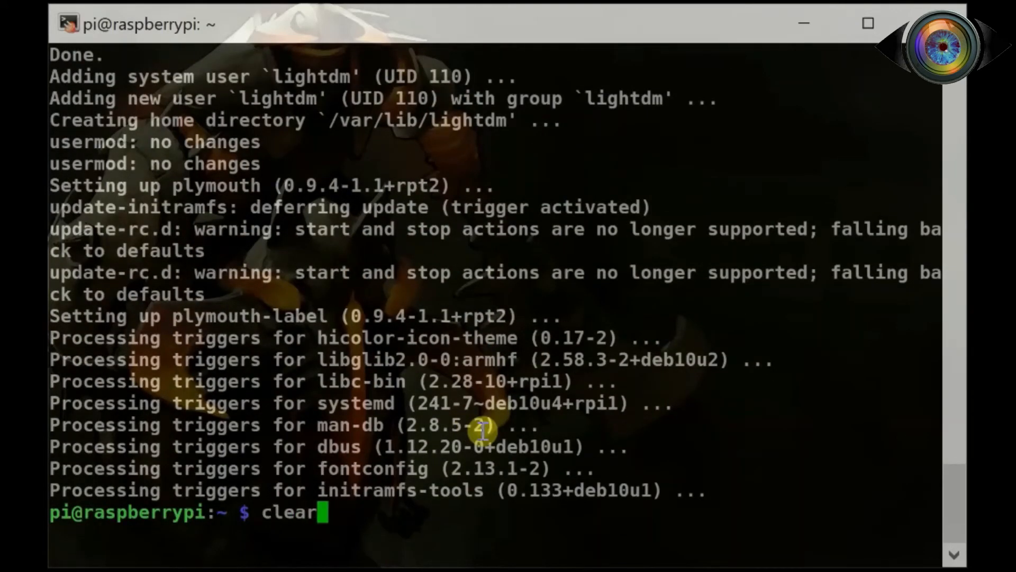
Clear the terminal and launch sudo raspi-config.
key(Return)
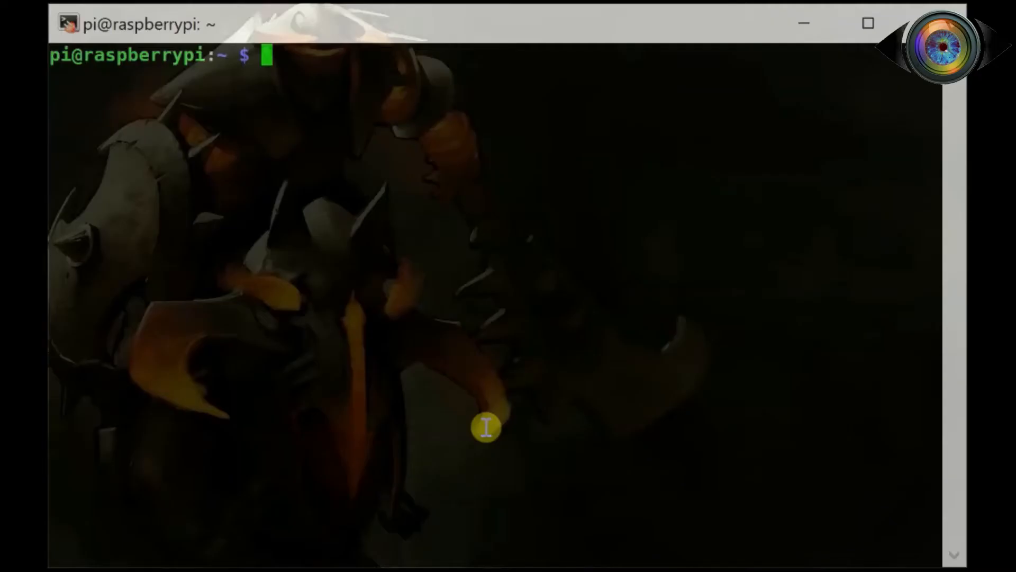
text(sudo)
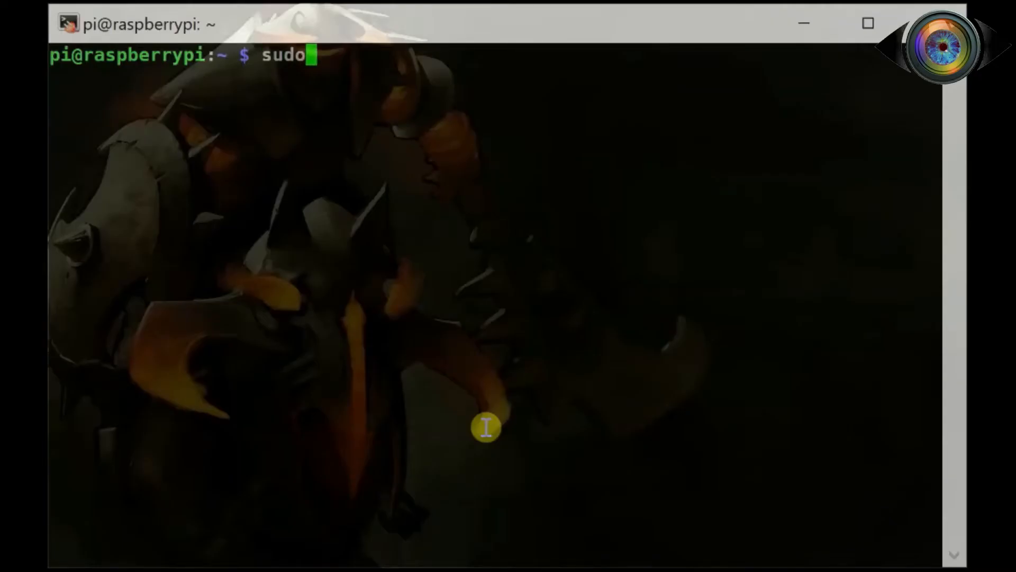
text(raspi)
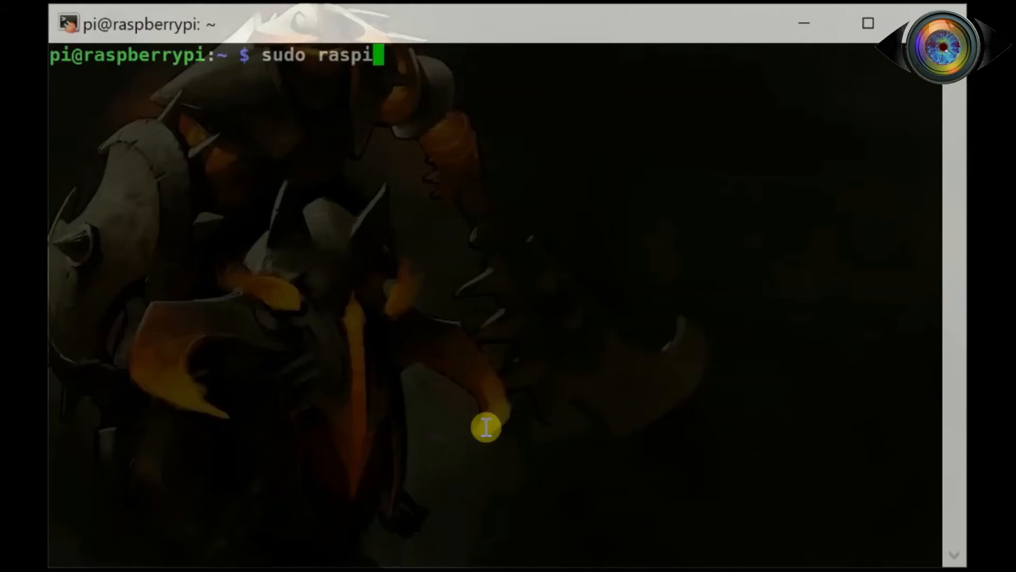
text(-config)
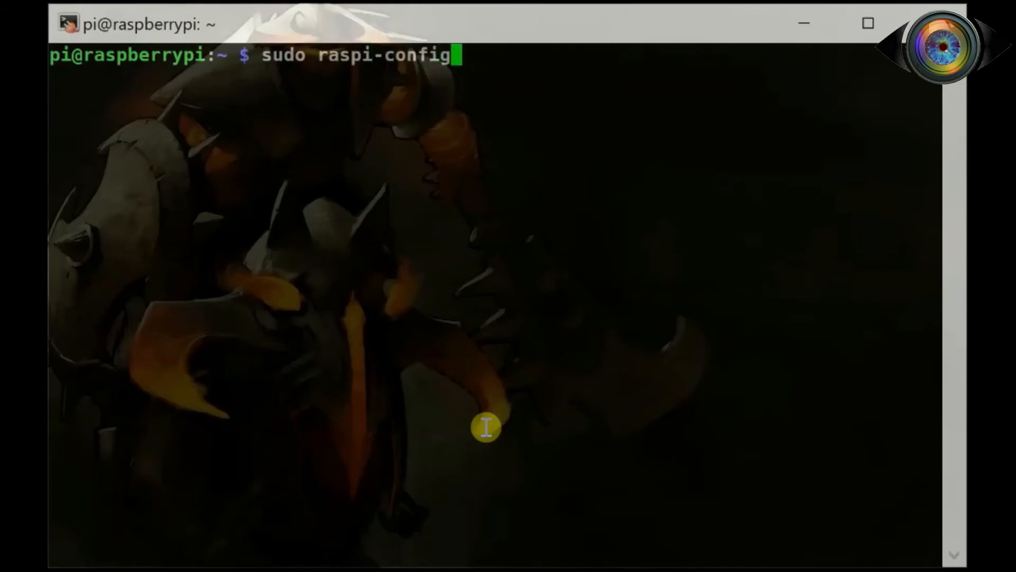
key(Return)
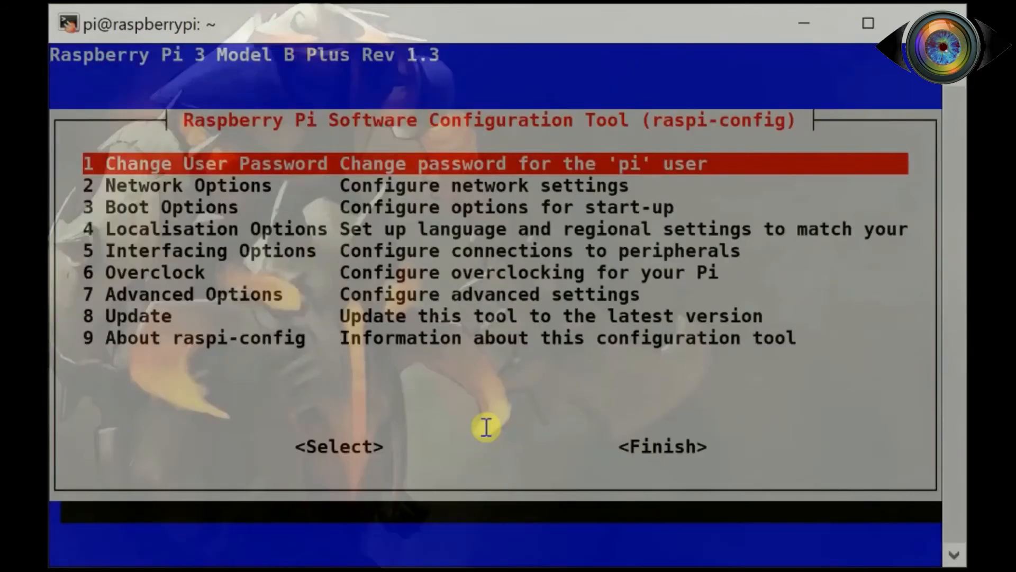
Enable VNC under Interfacing Options and acknowledge that VNC Server is enabled.
key(Down)
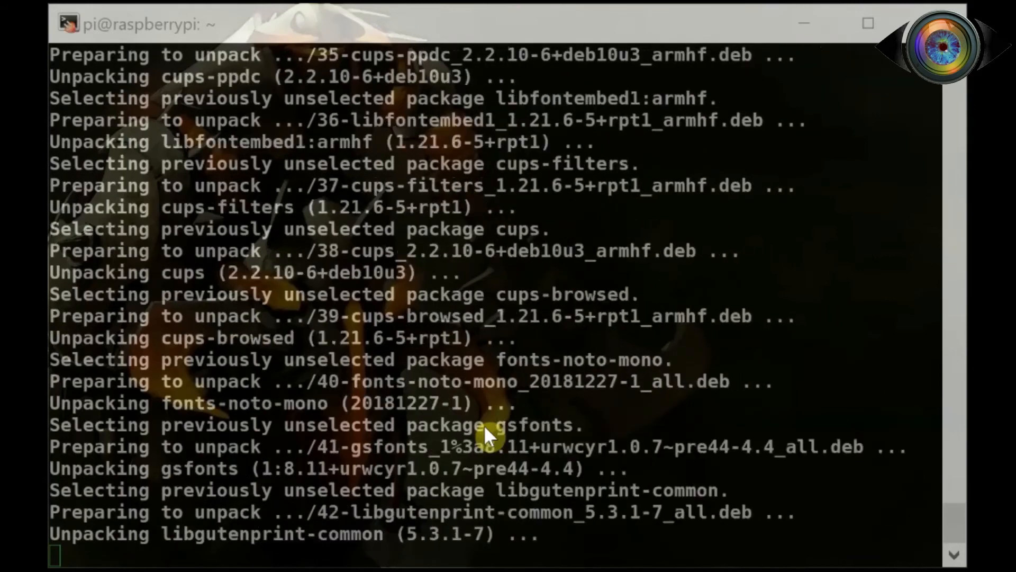
scroll(down, 3)
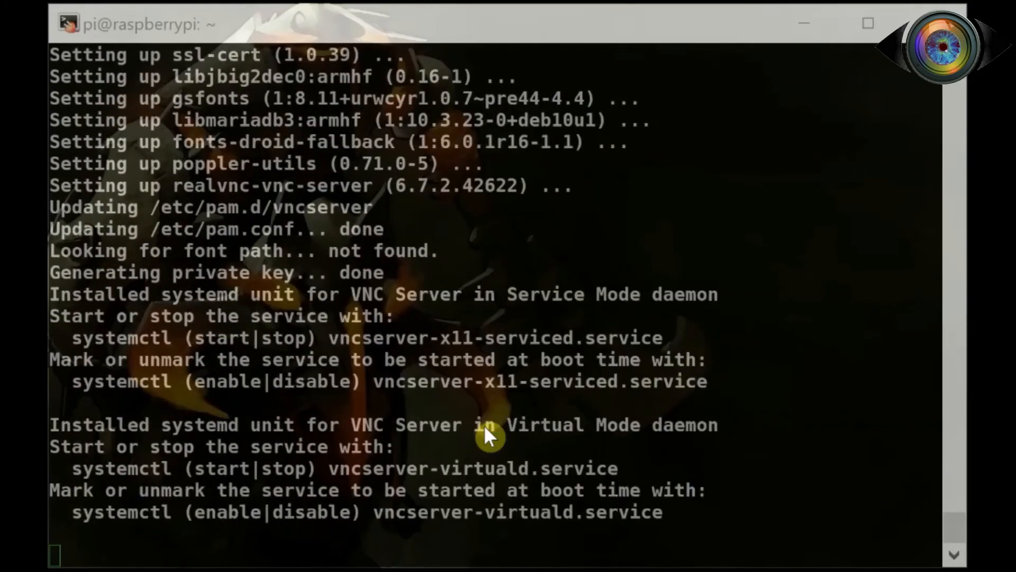
mouse_move(739, 311)
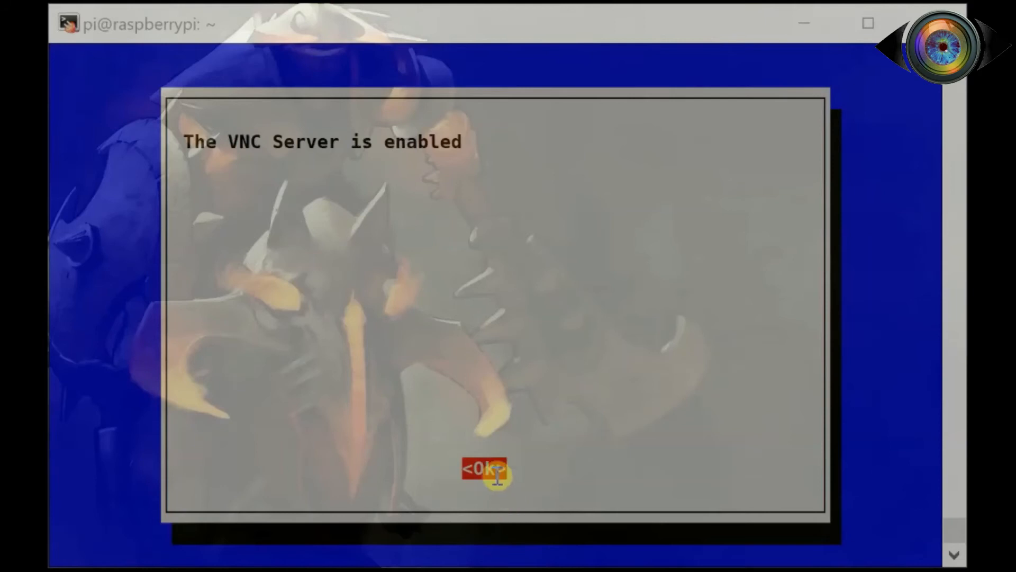
mouse_move(519, 21)
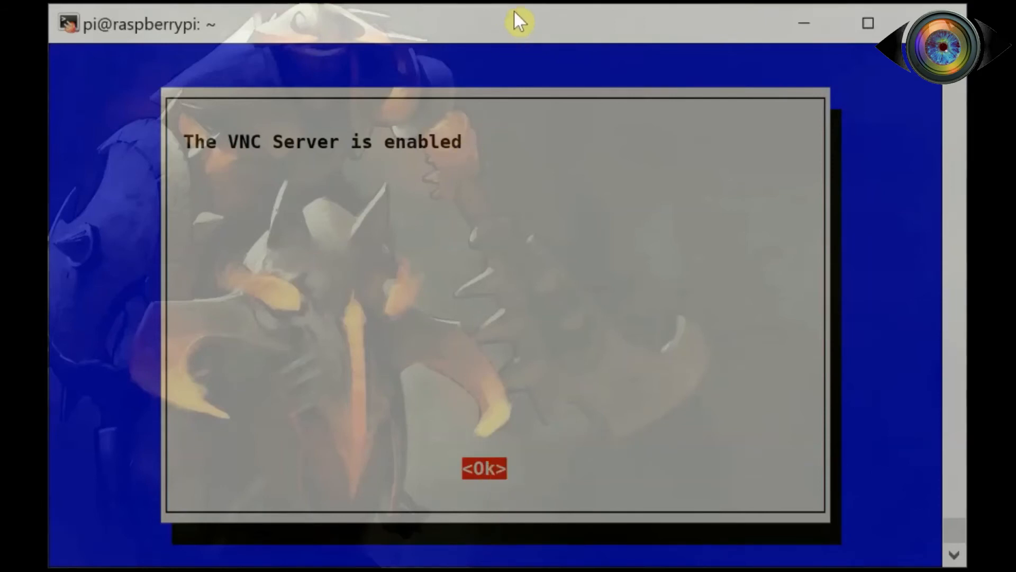
click(483, 467)
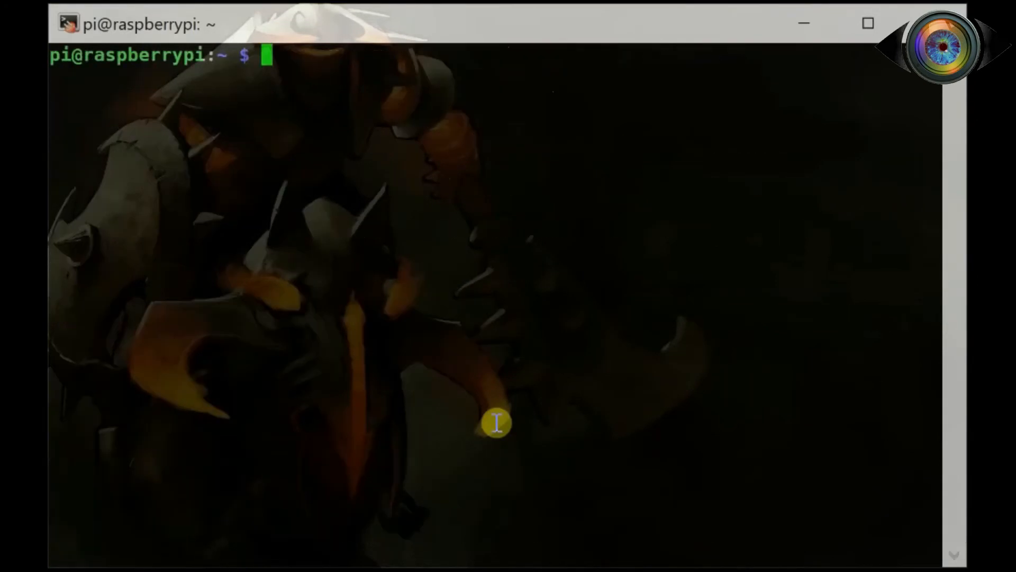
Reboot the Pi with sudo reboot and acknowledge PuTTY's closed-connection error.
text(sudo reboot)
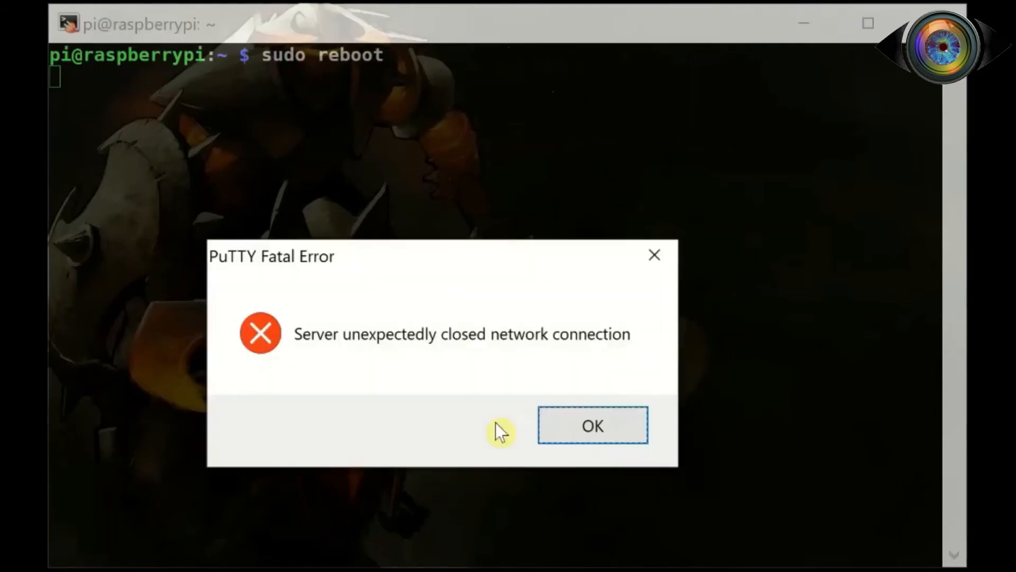
click(591, 426)
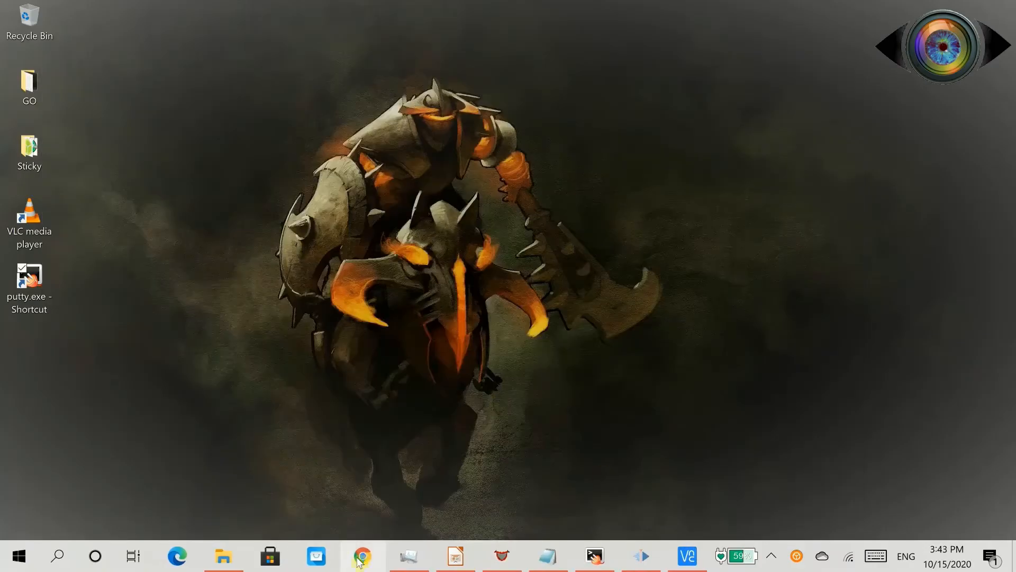
Get the Windows VNC Viewer download from the RealVNC site, then bring up Windows search.
click(363, 555)
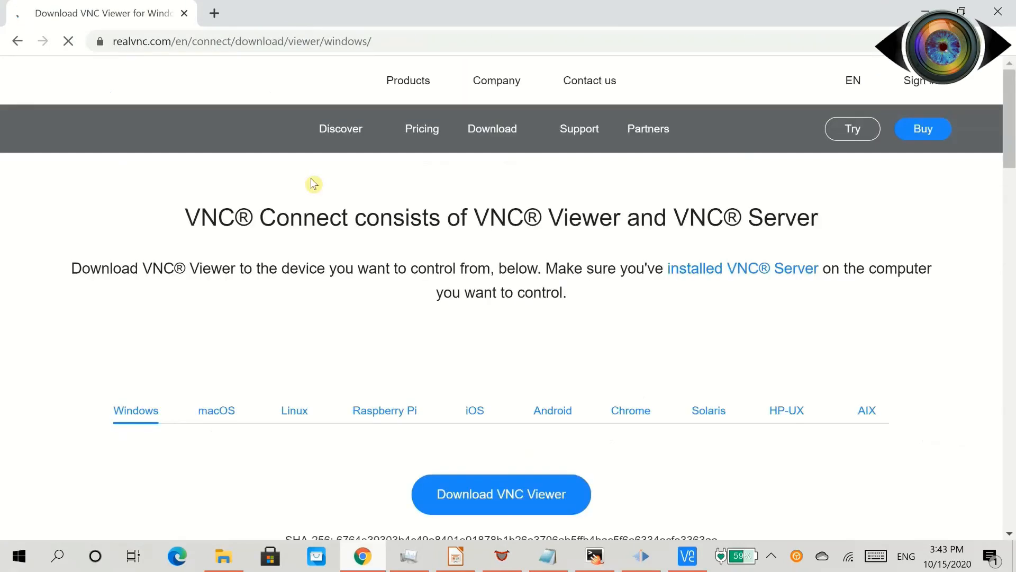
scroll(down, 3)
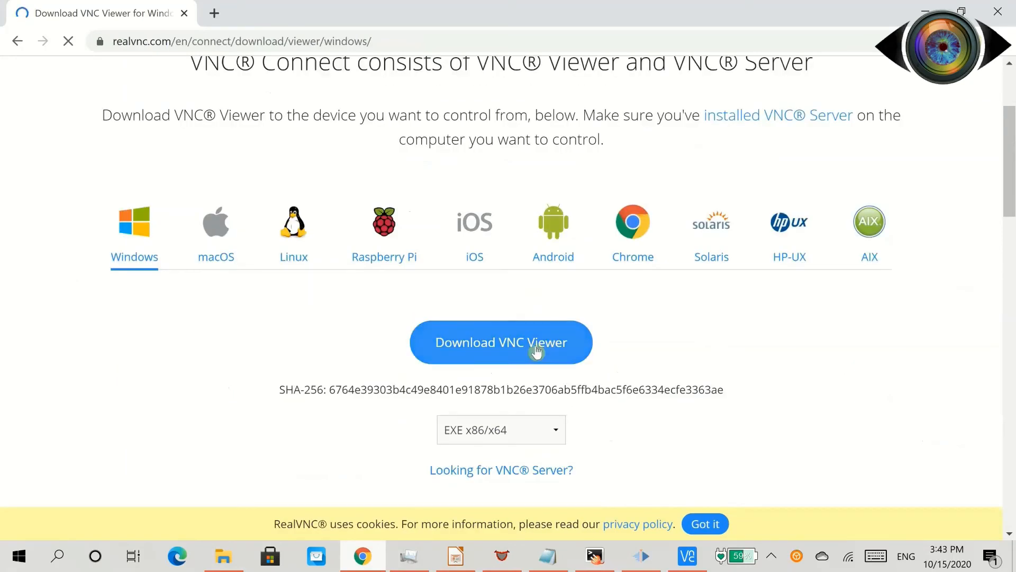
click(57, 556)
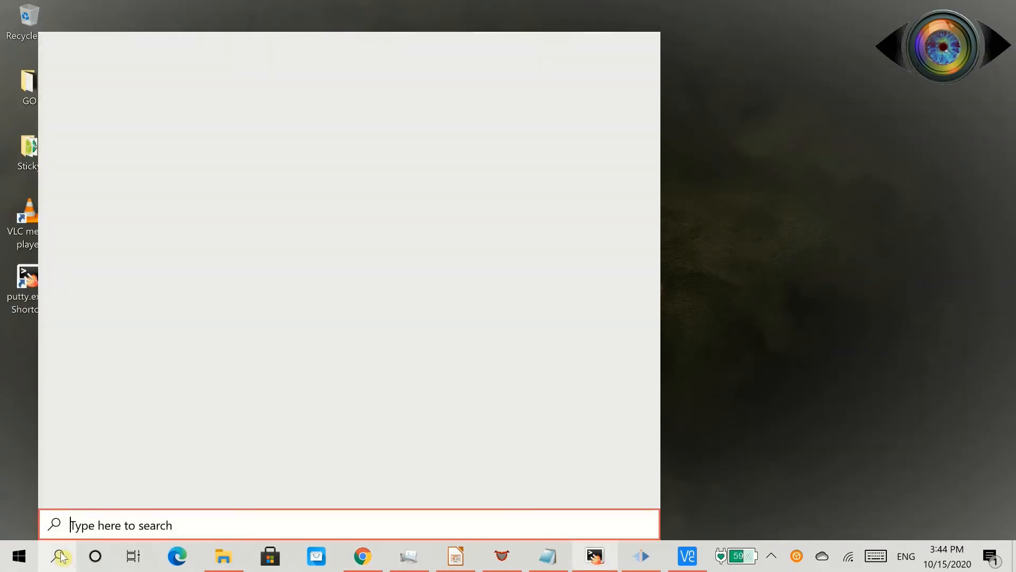
Launch VNC Viewer from search and start a new connection via File > New connection.
text(vnc)
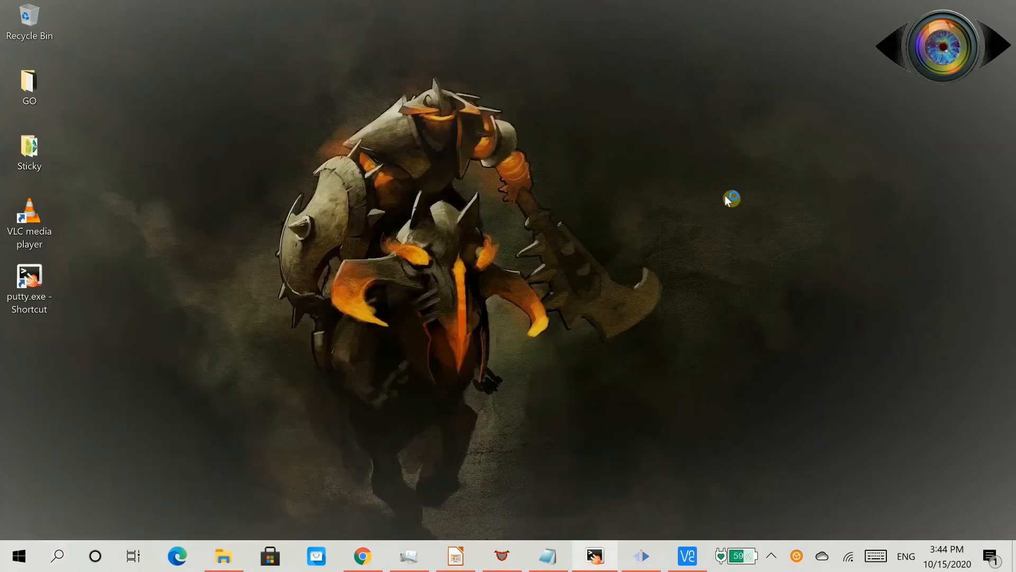
click(165, 47)
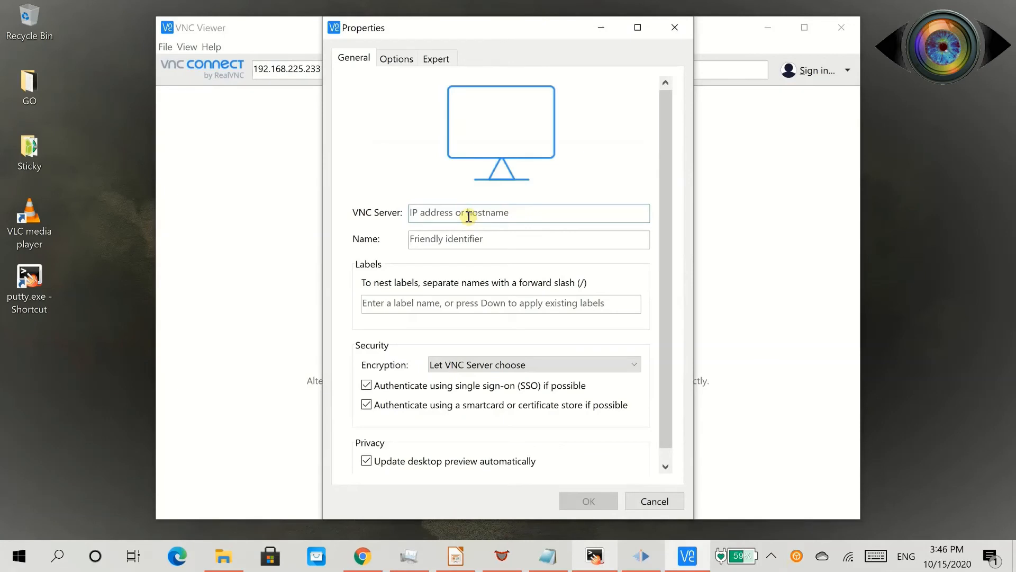
Enter server 192.168.225.233, name the connection PI and confirm with OK.
text(192.168.)
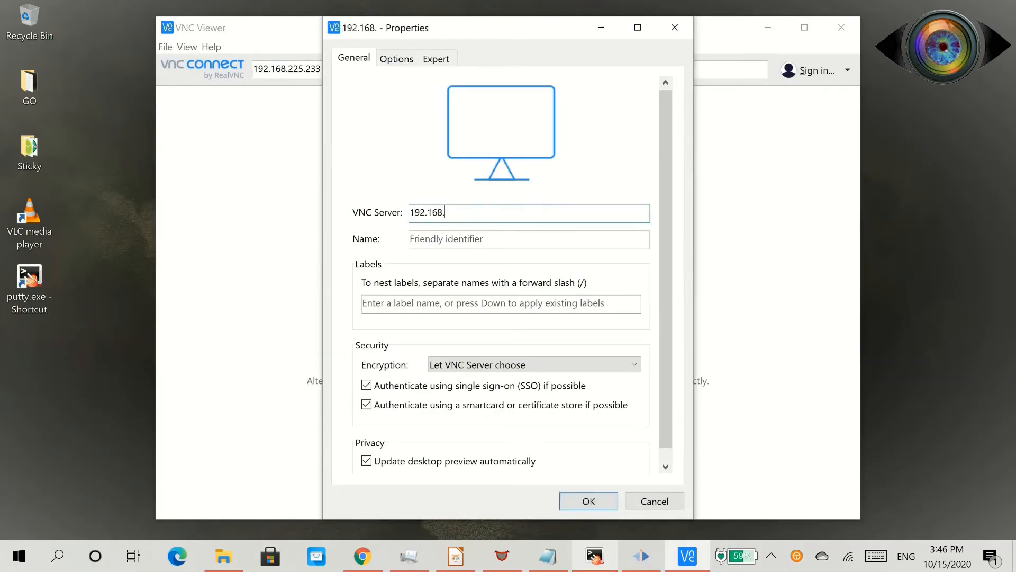
text(225.233)
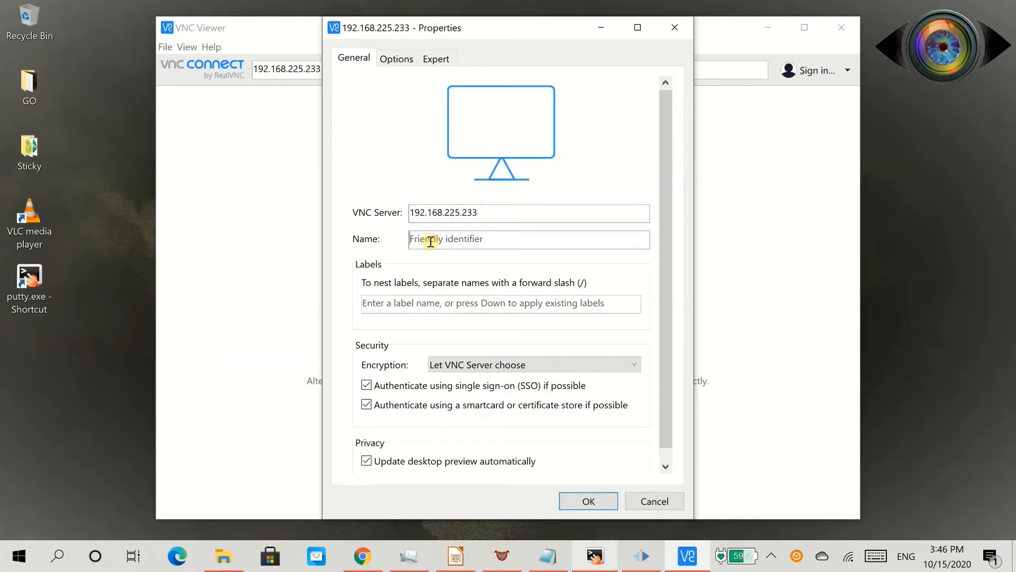
text(PI)
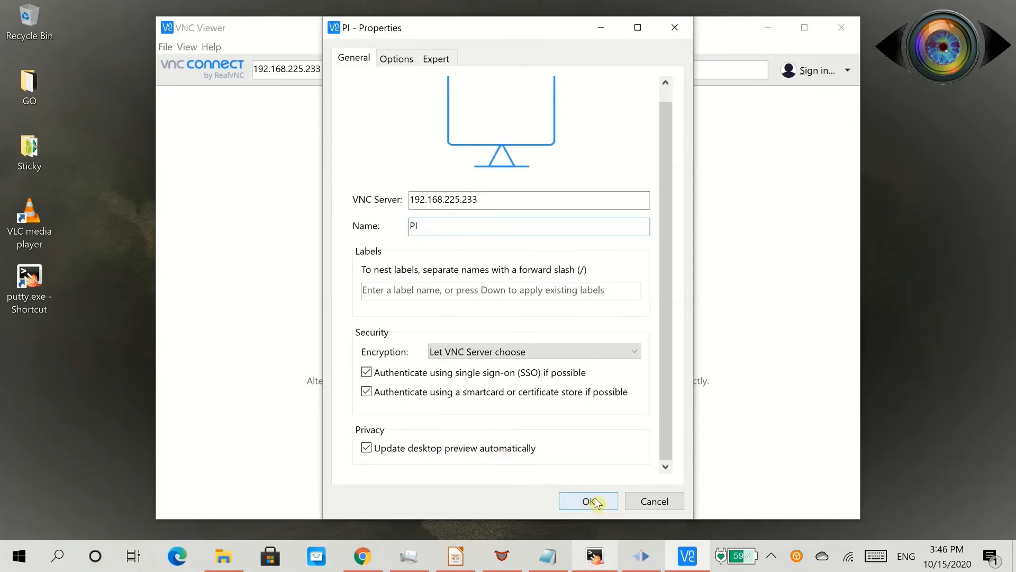
click(588, 501)
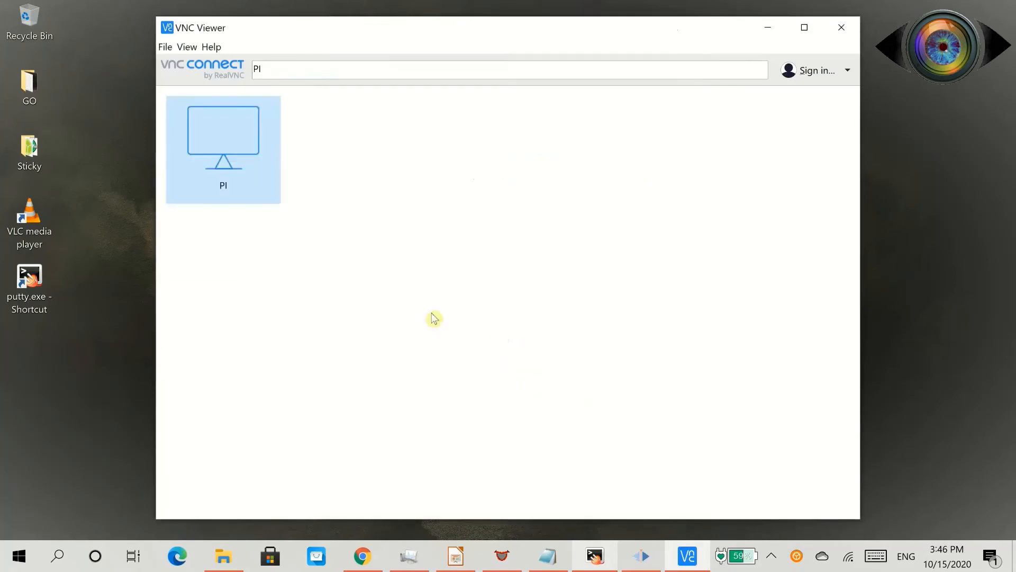
Connect to PI as user pi with its password and maximize the remote session window.
double_click(223, 133)
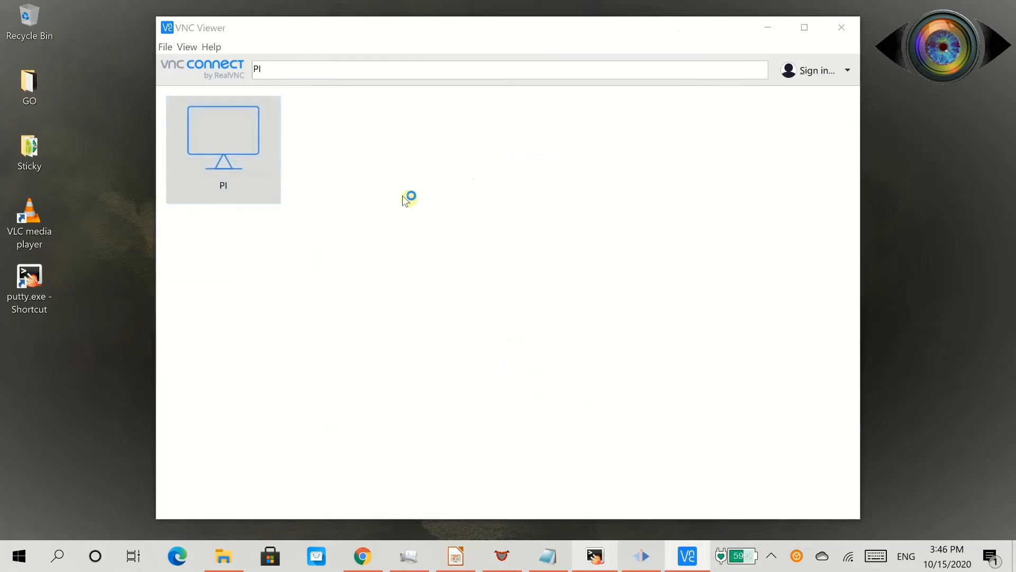
double_click(223, 134)
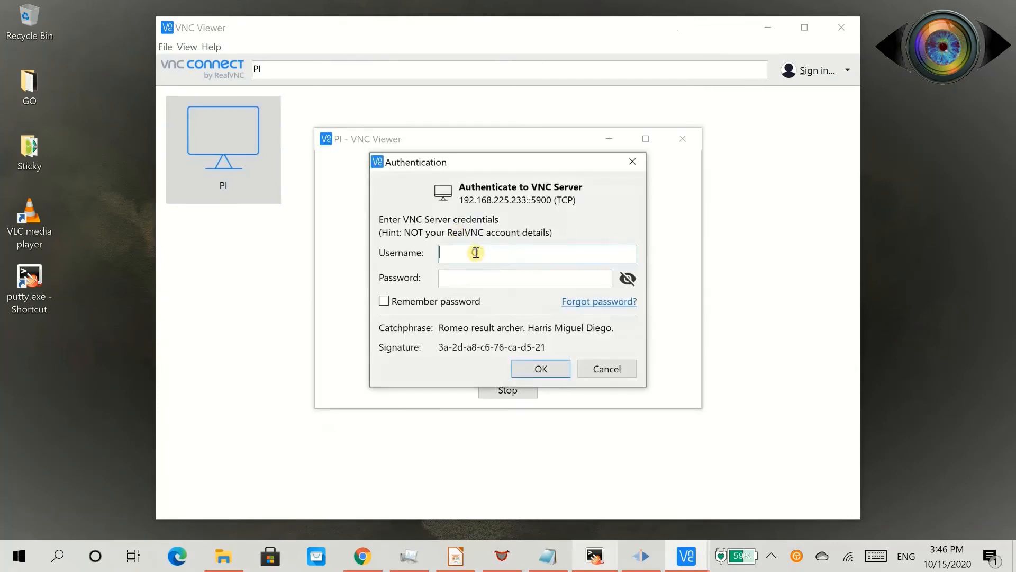
text(pi)
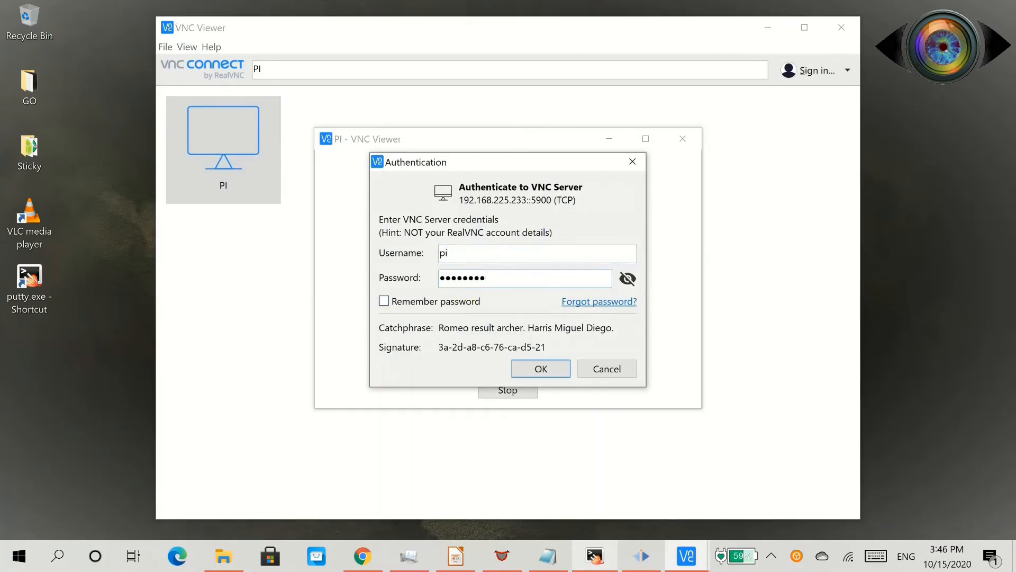
key(backspace)
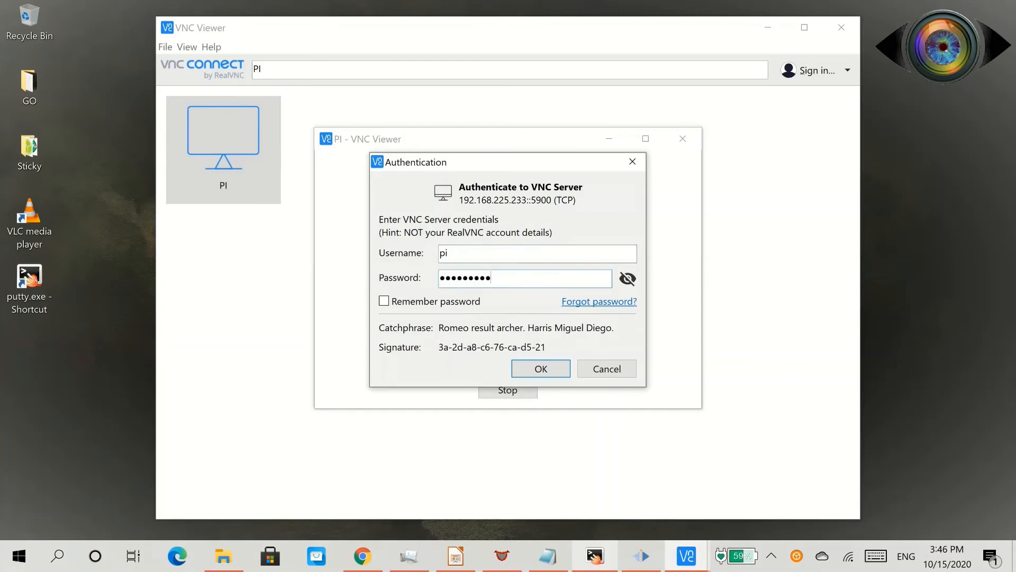
click(539, 368)
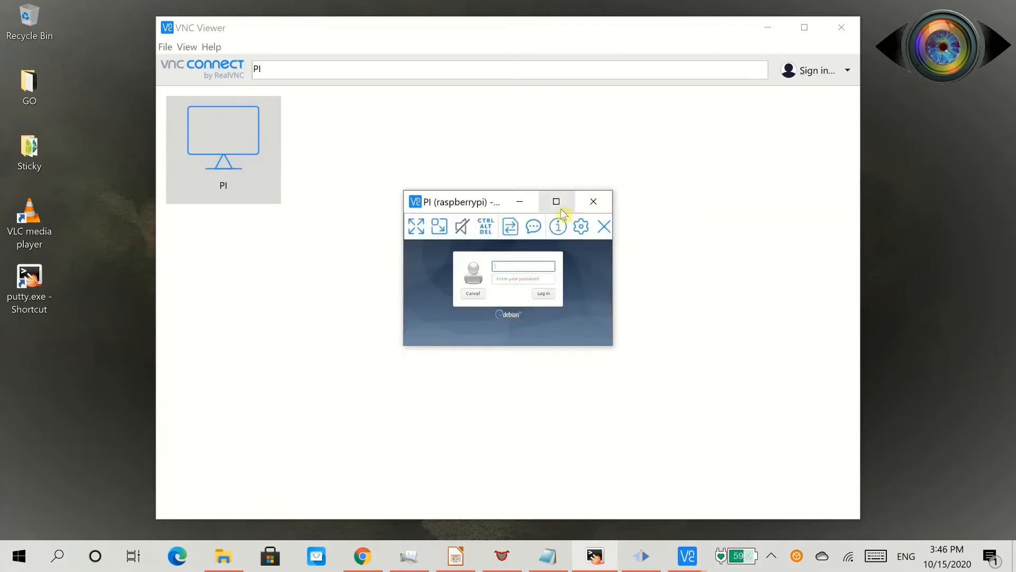
mouse_move(593, 201)
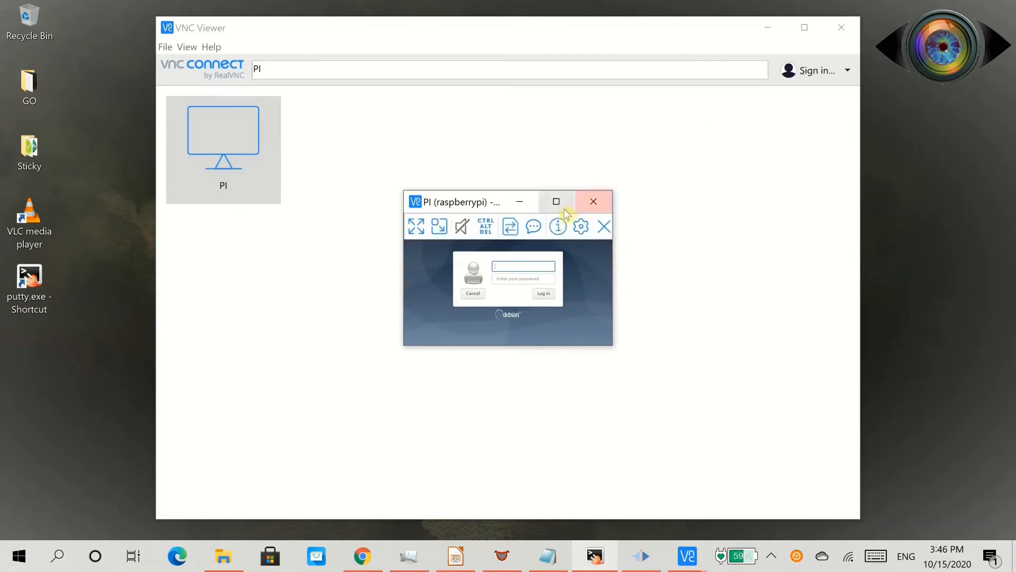
click(556, 201)
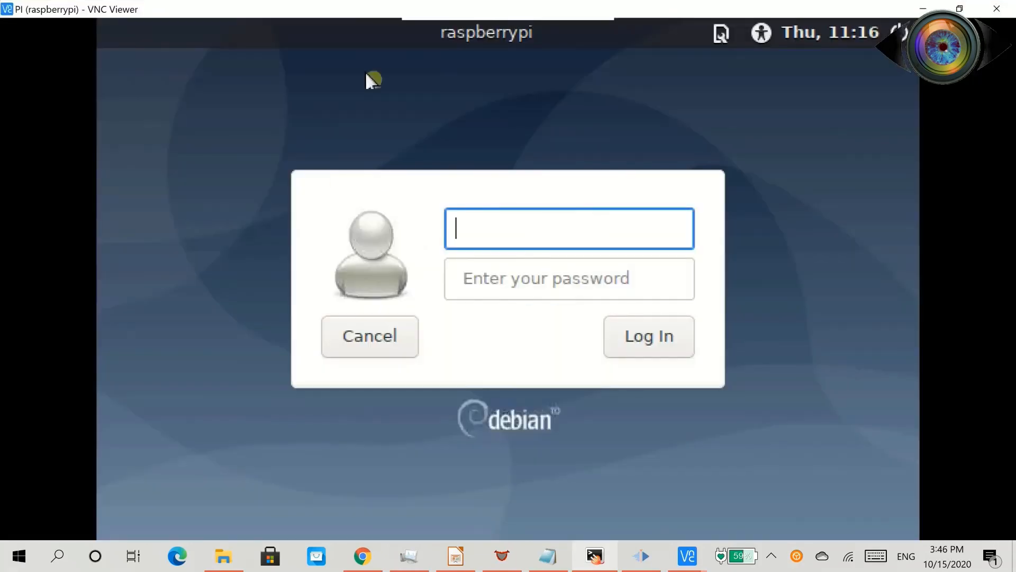
mouse_move(591, 143)
text(pi)
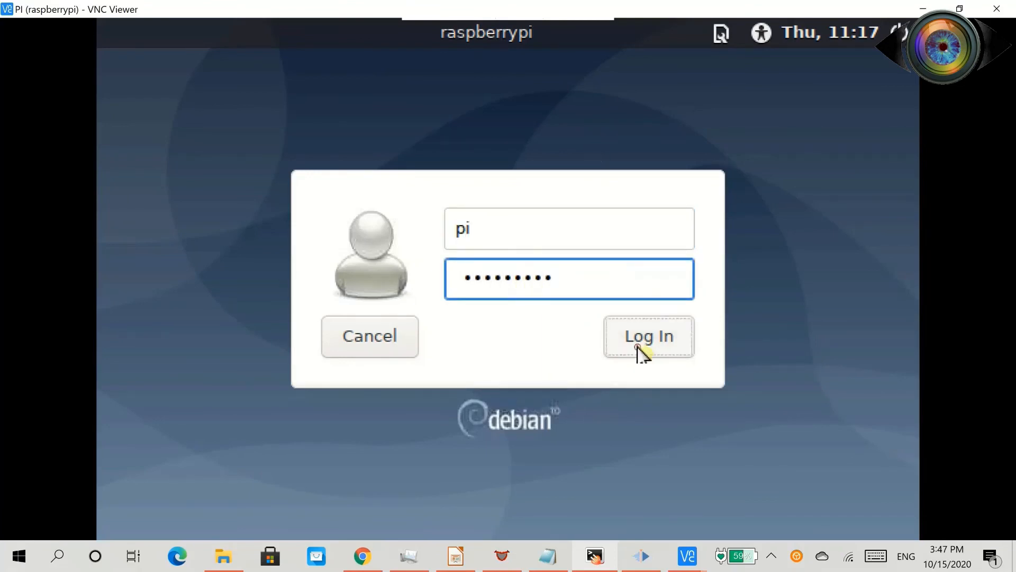
Log in as pi at the remote Debian login box to reach the MATE desktop.
click(648, 336)
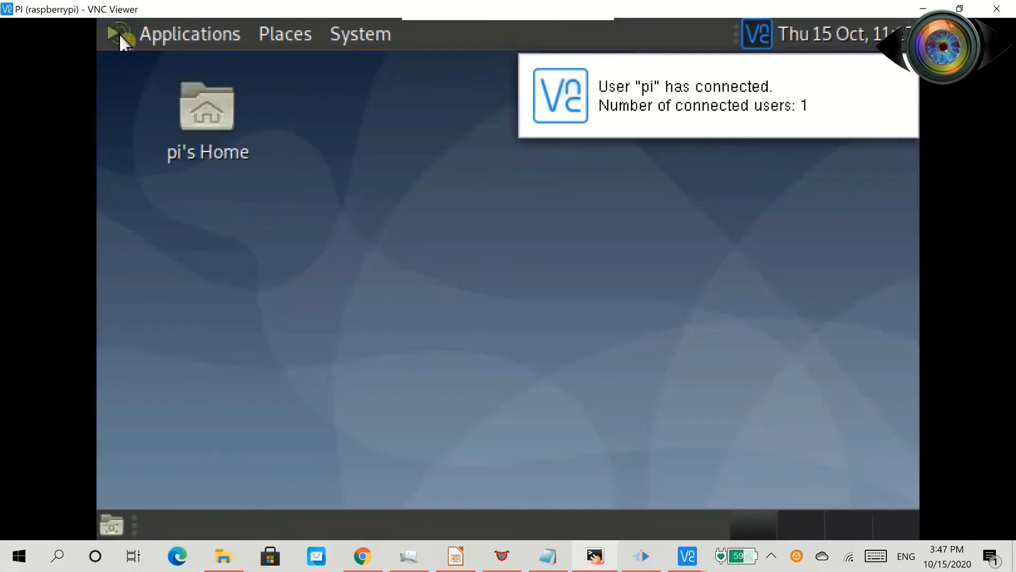
click(190, 33)
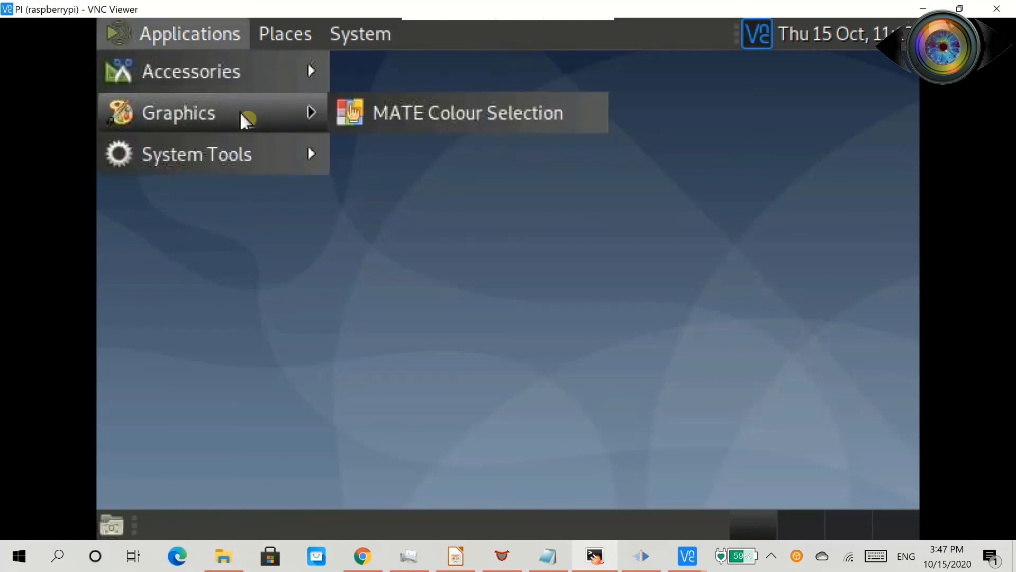
click(360, 34)
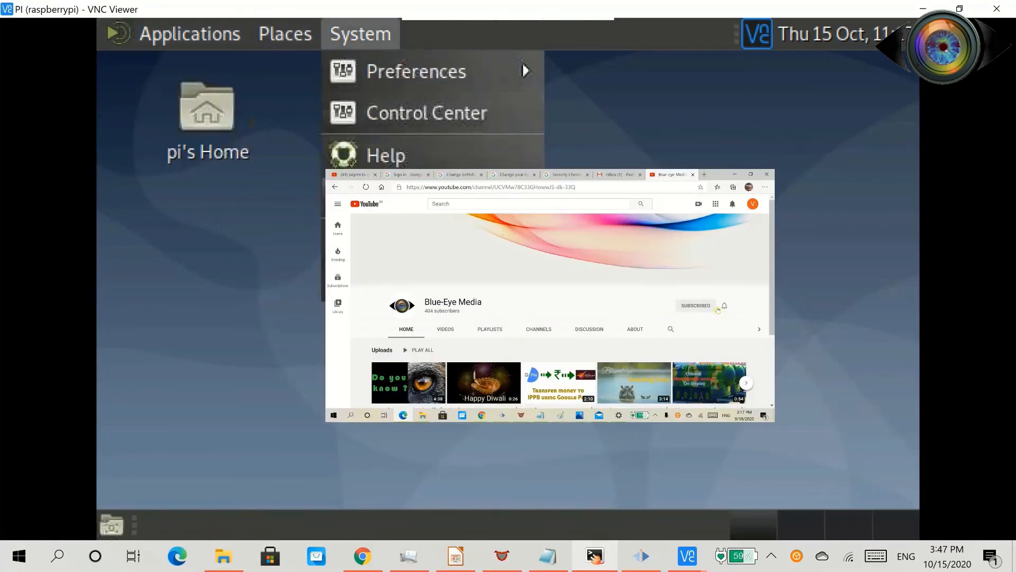
click(190, 32)
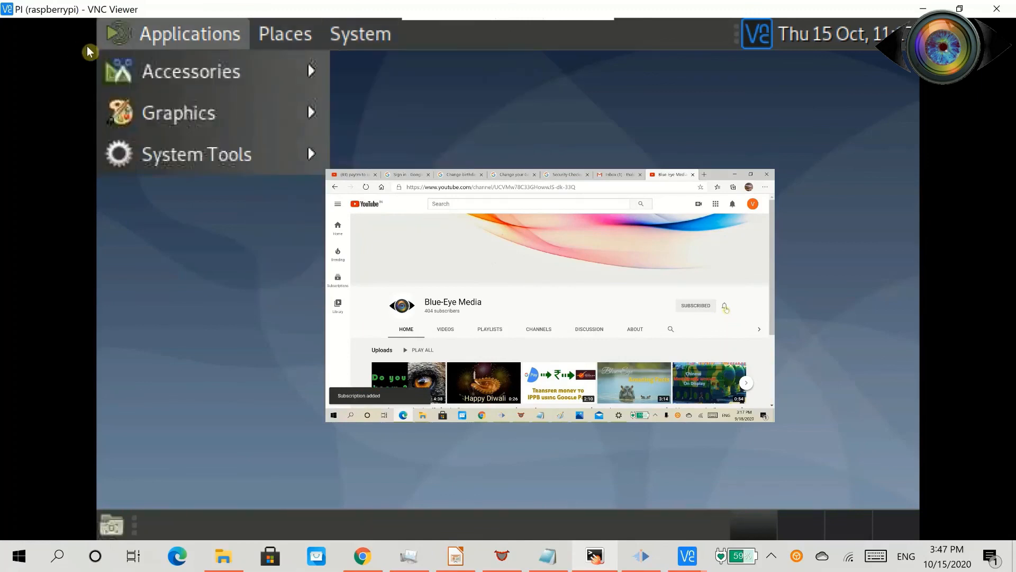
click(724, 305)
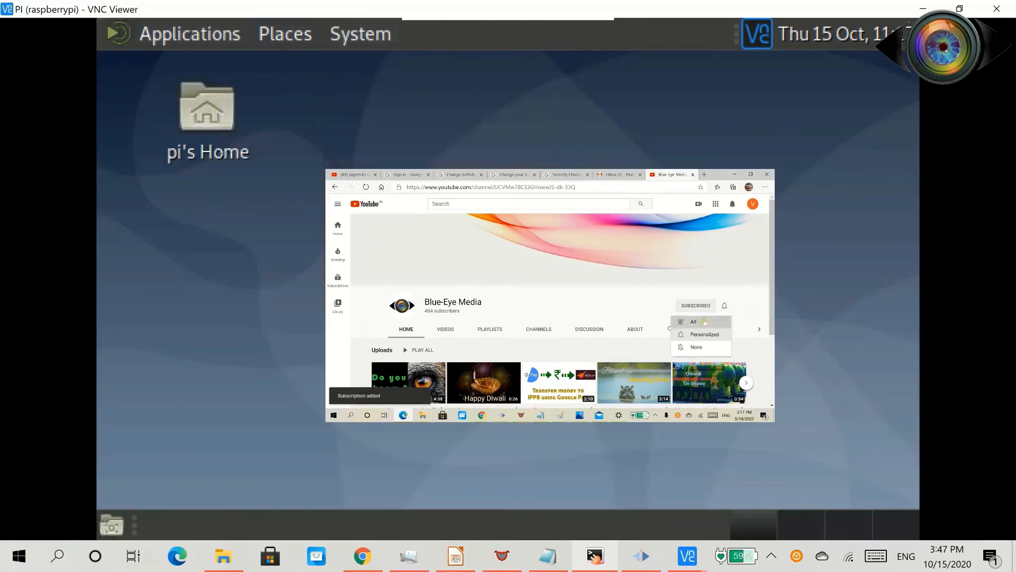